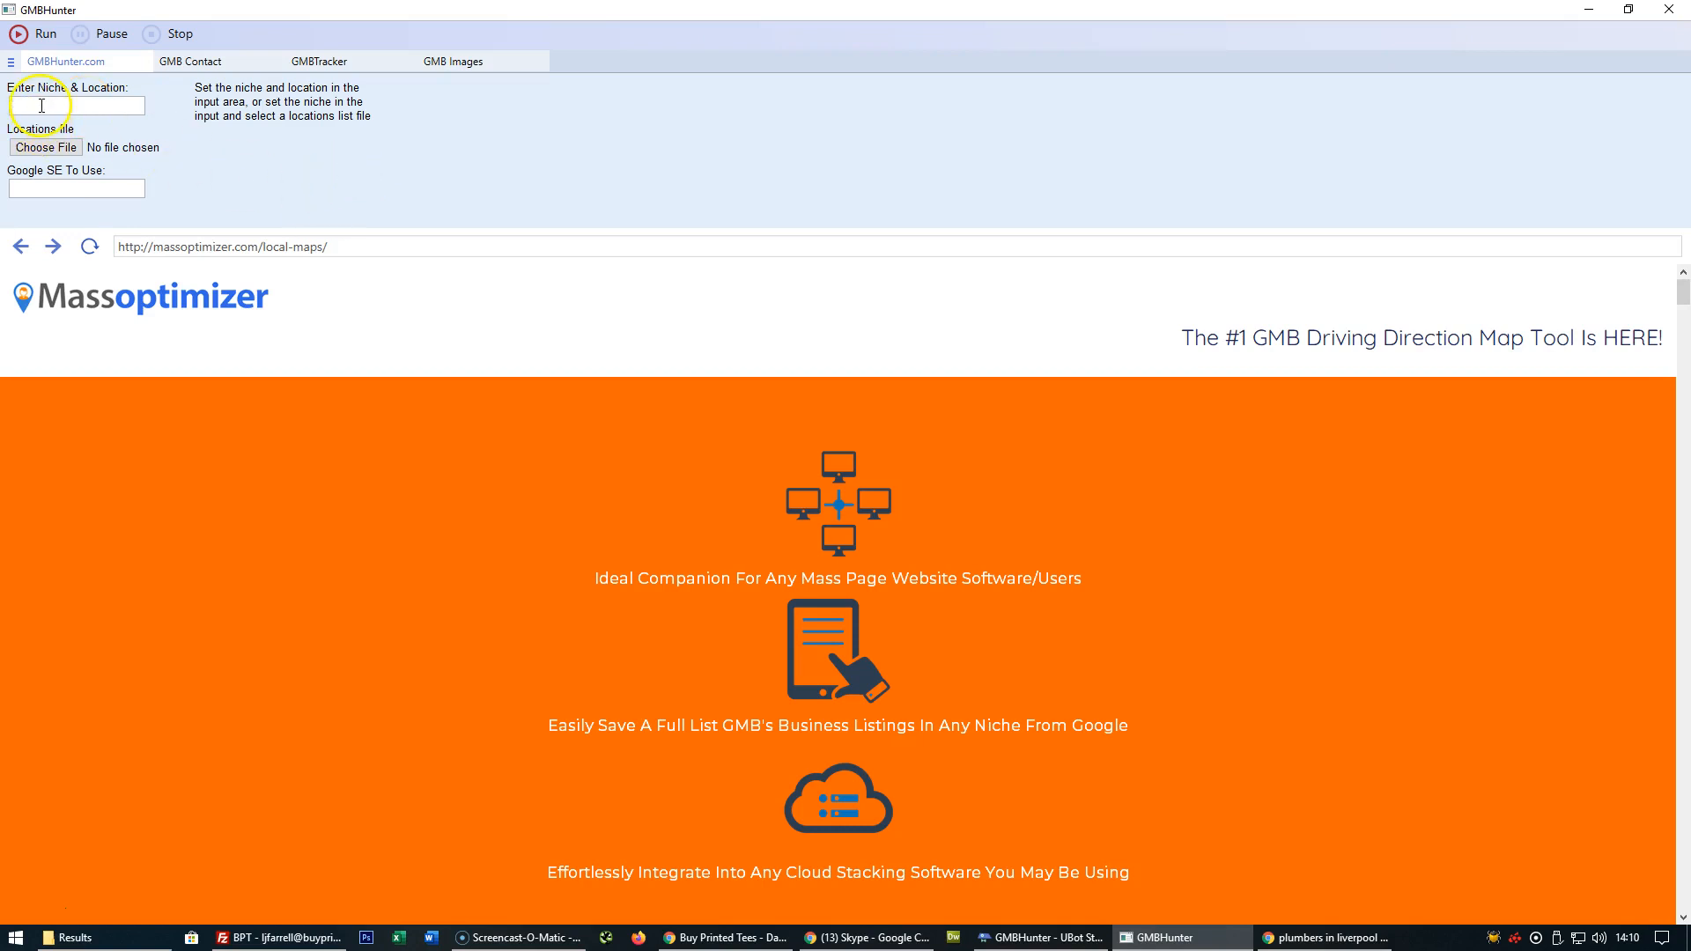
- Enter the niche and location, then pick the plumbers in liverpool results file
click(76, 106)
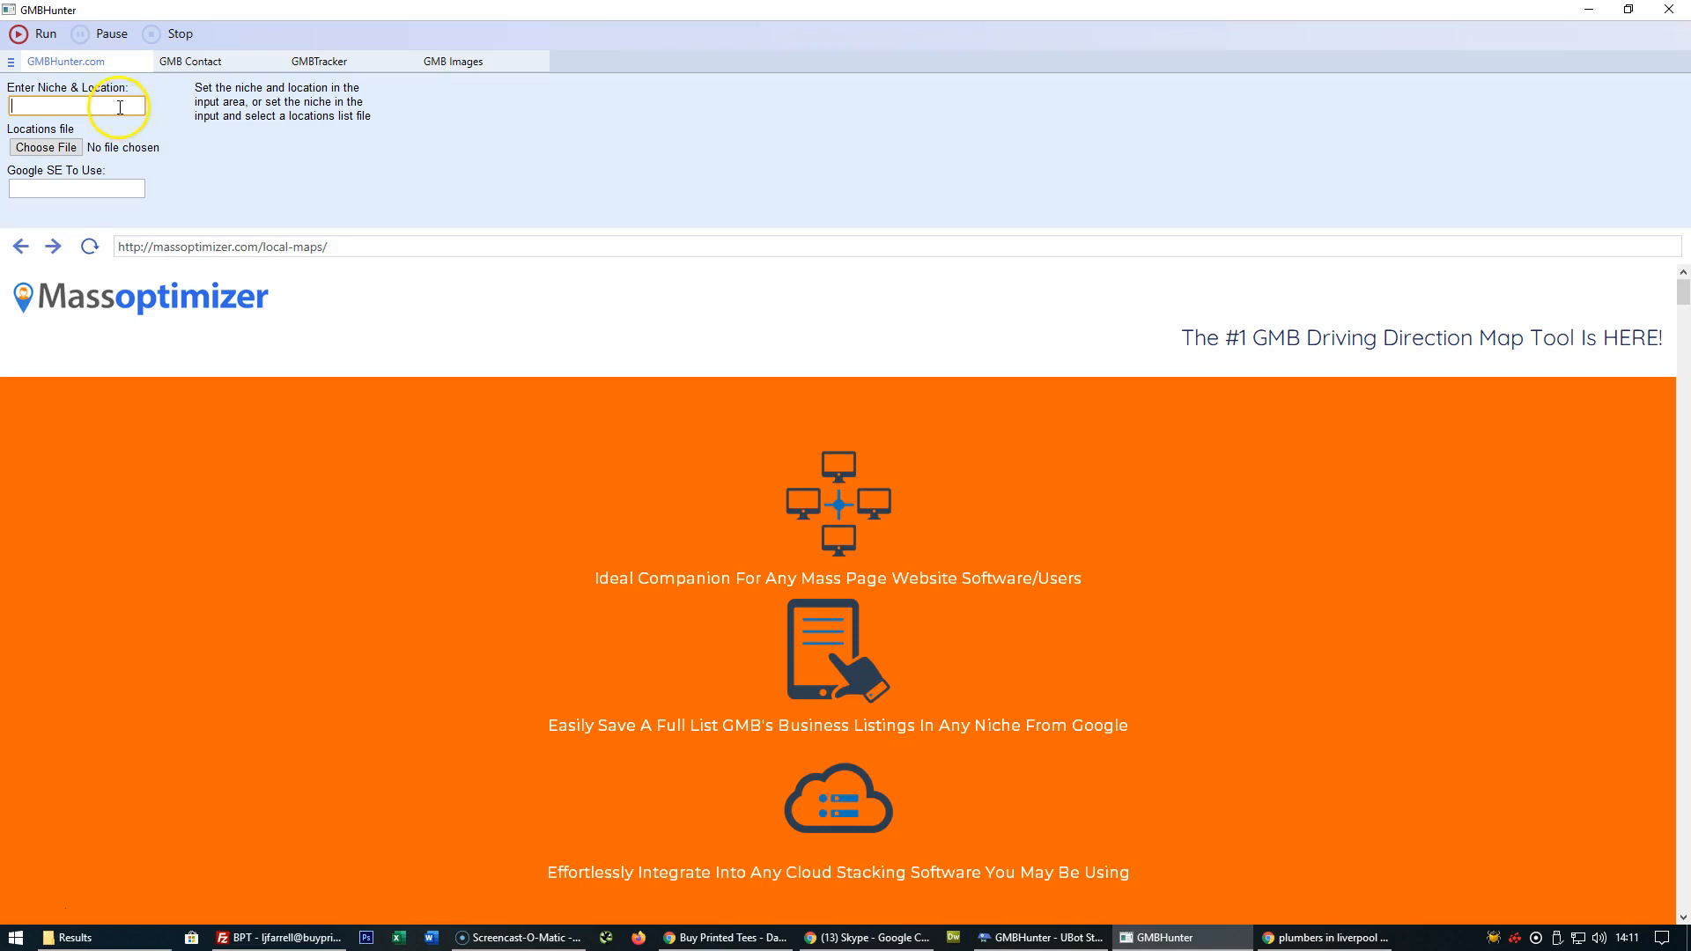
mouse_move(278, 162)
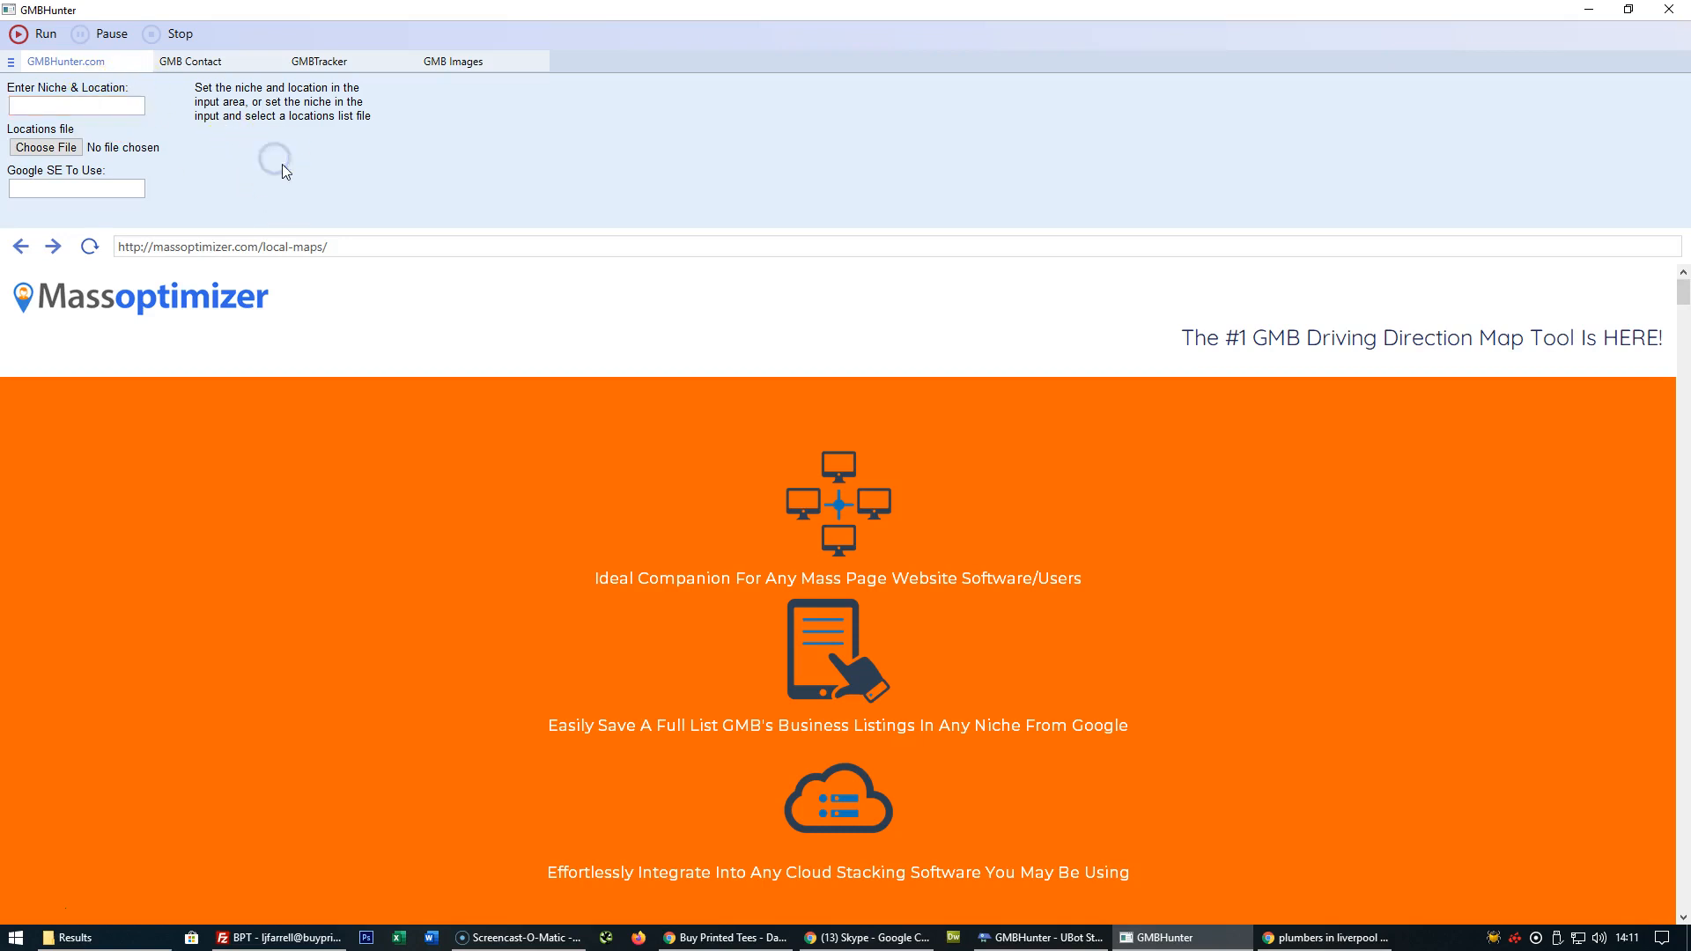
click(76, 189)
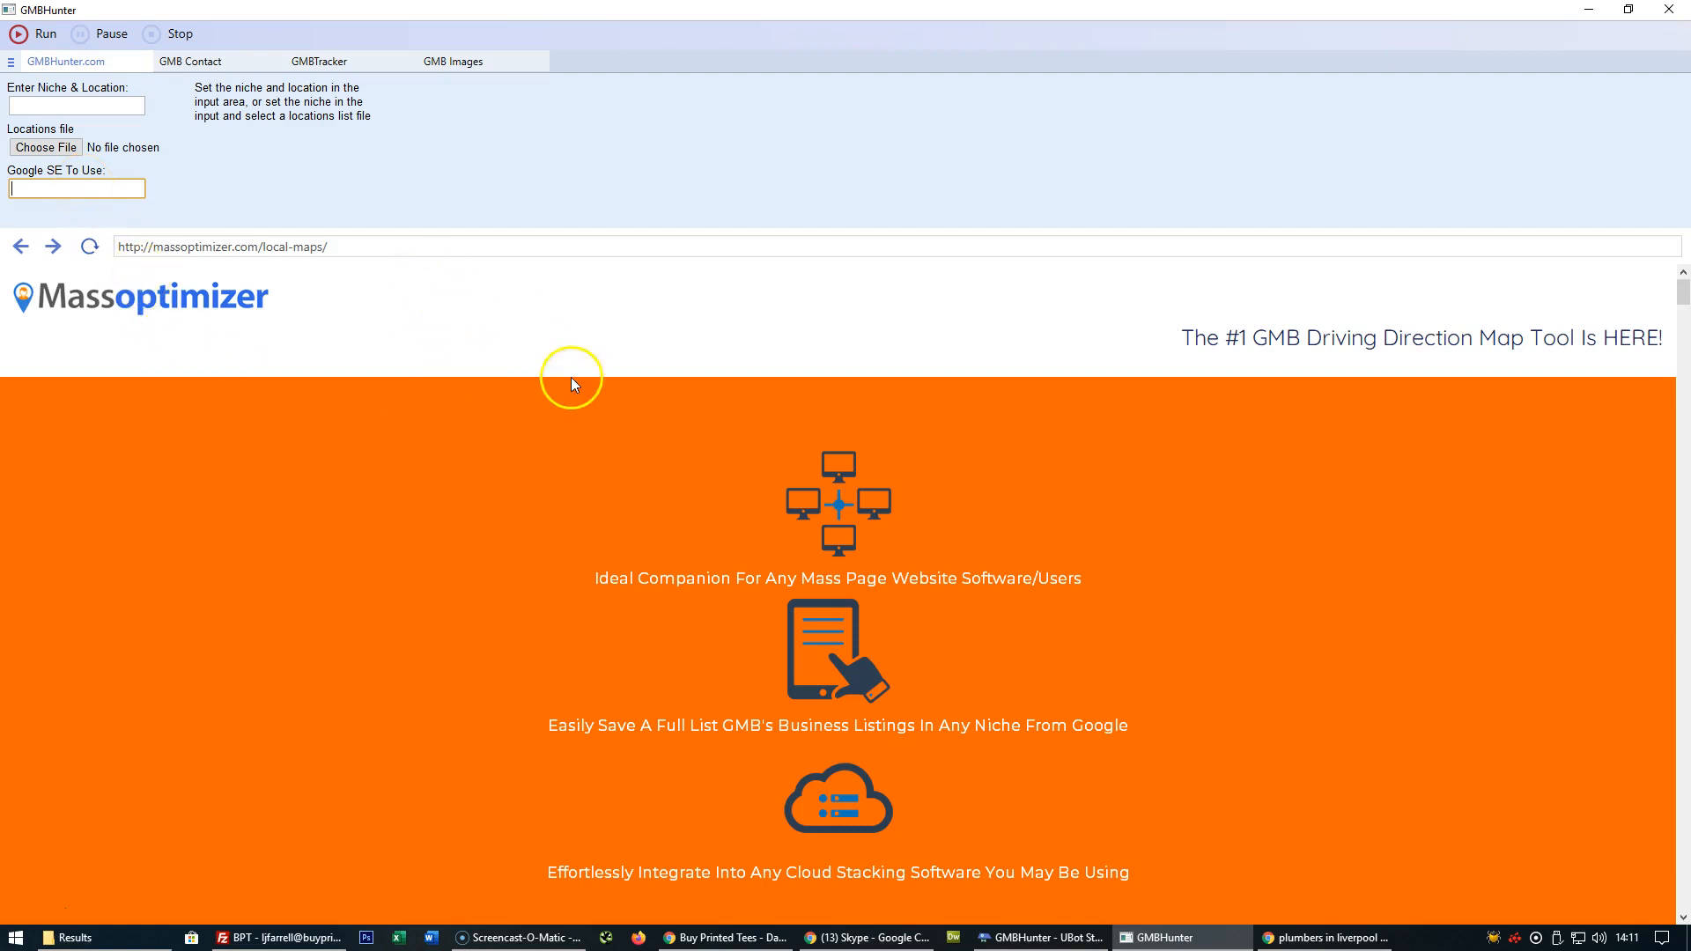
mouse_move(575, 410)
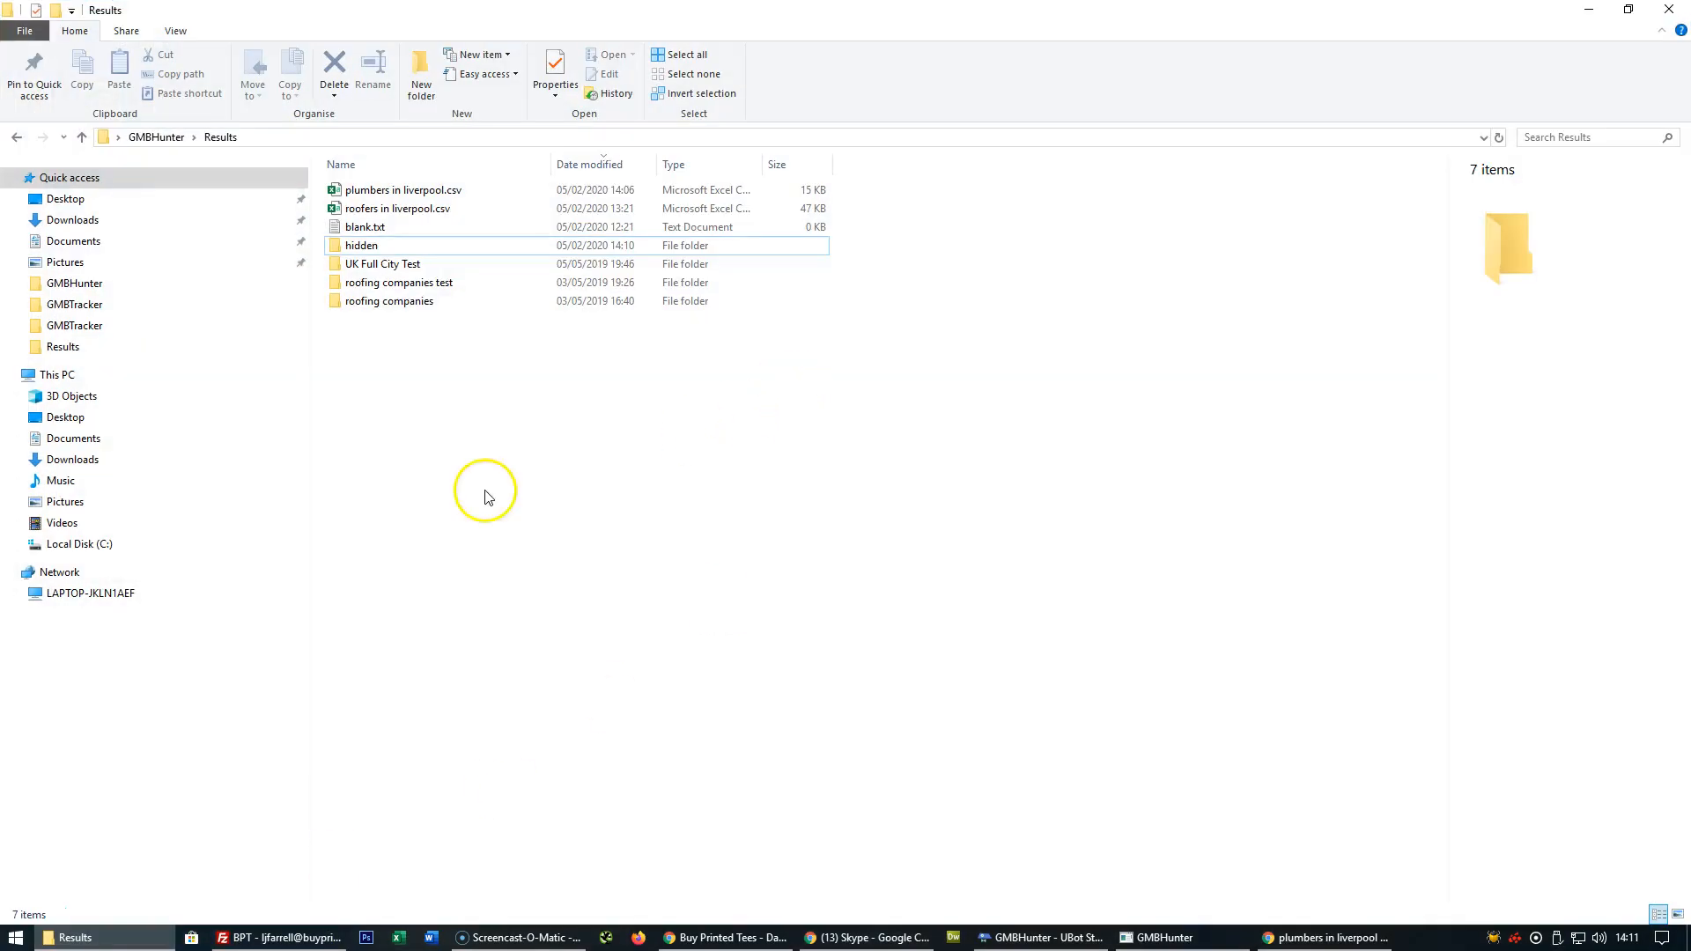
click(398, 208)
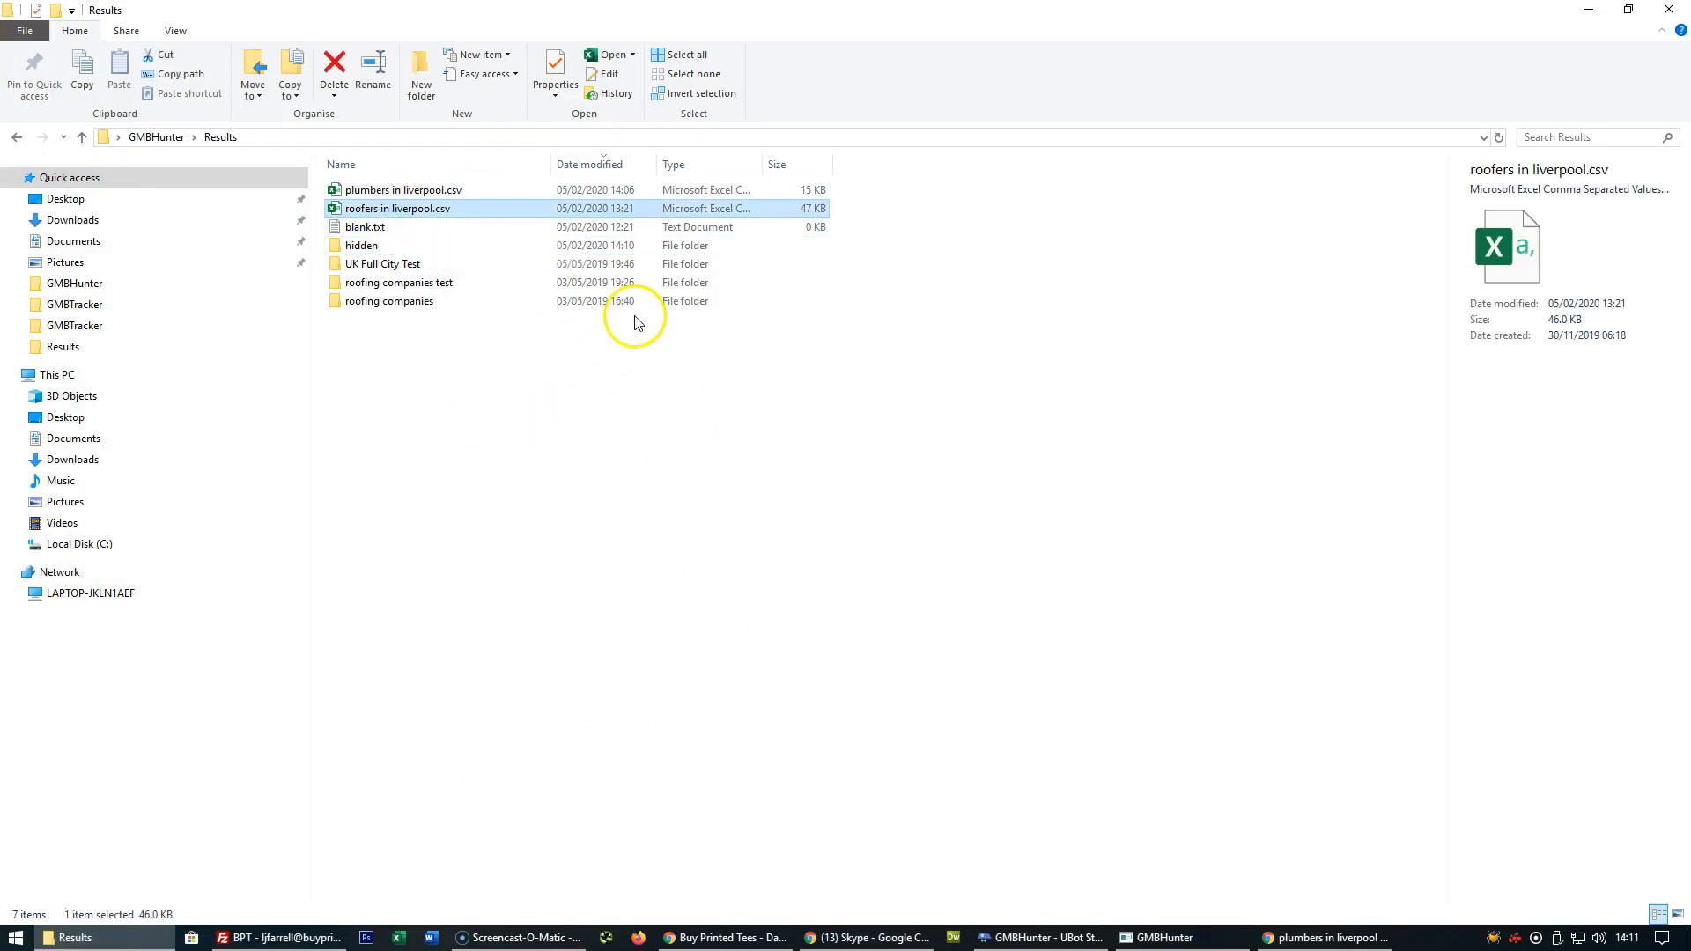
mouse_move(613, 208)
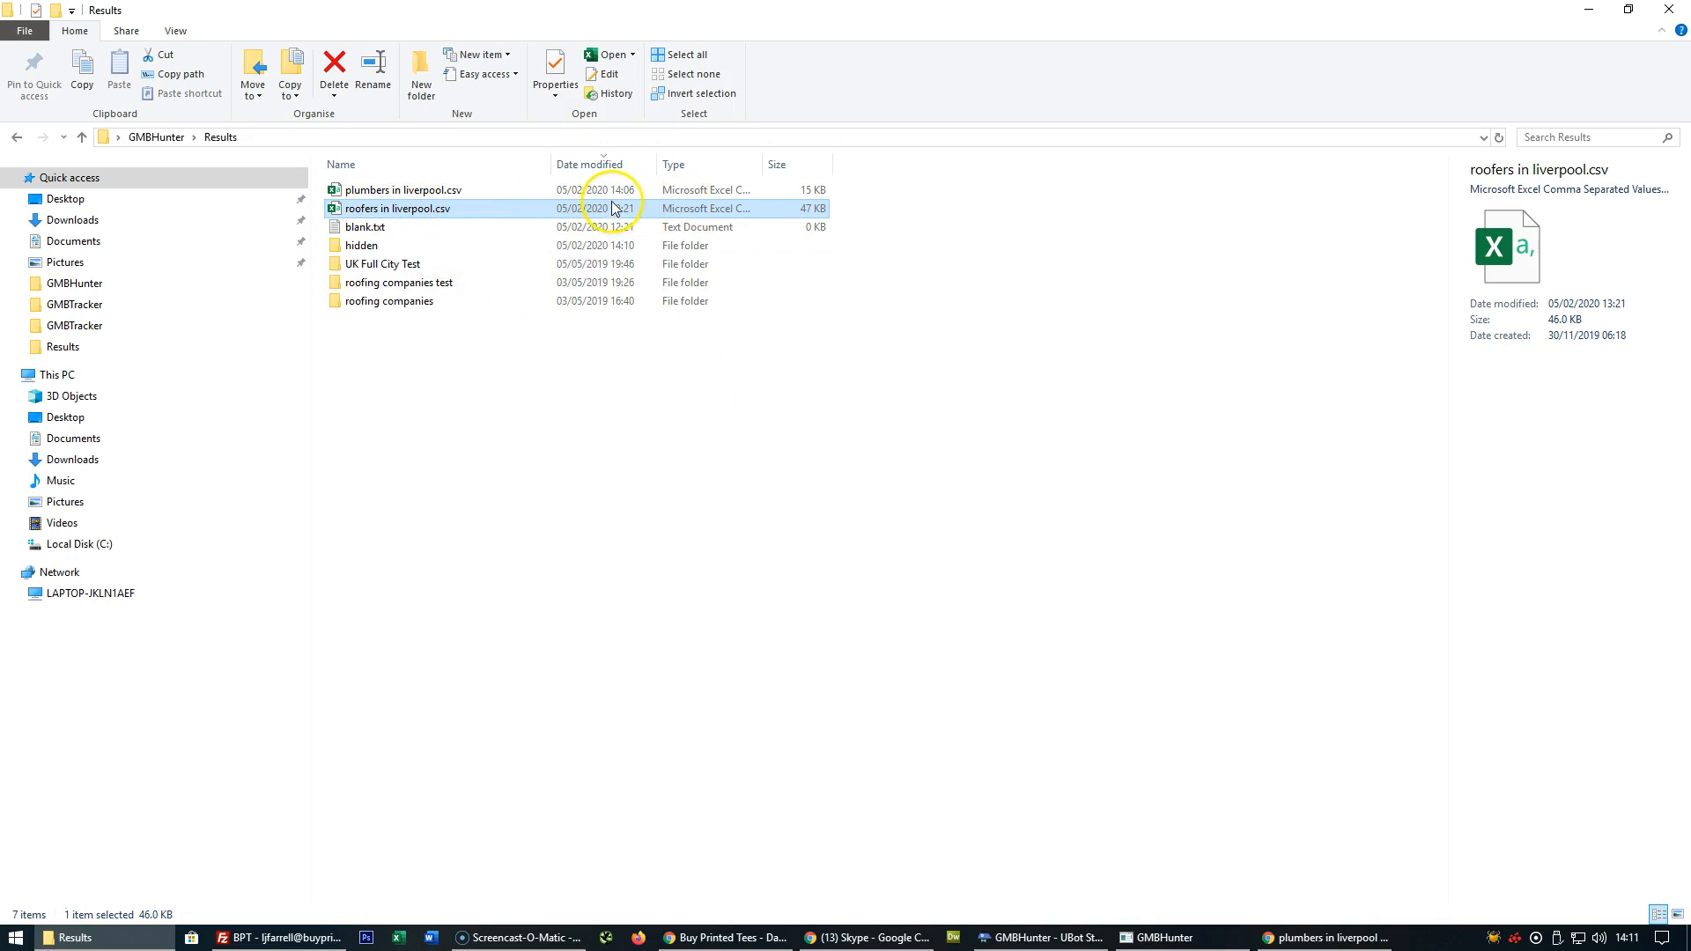
click(402, 190)
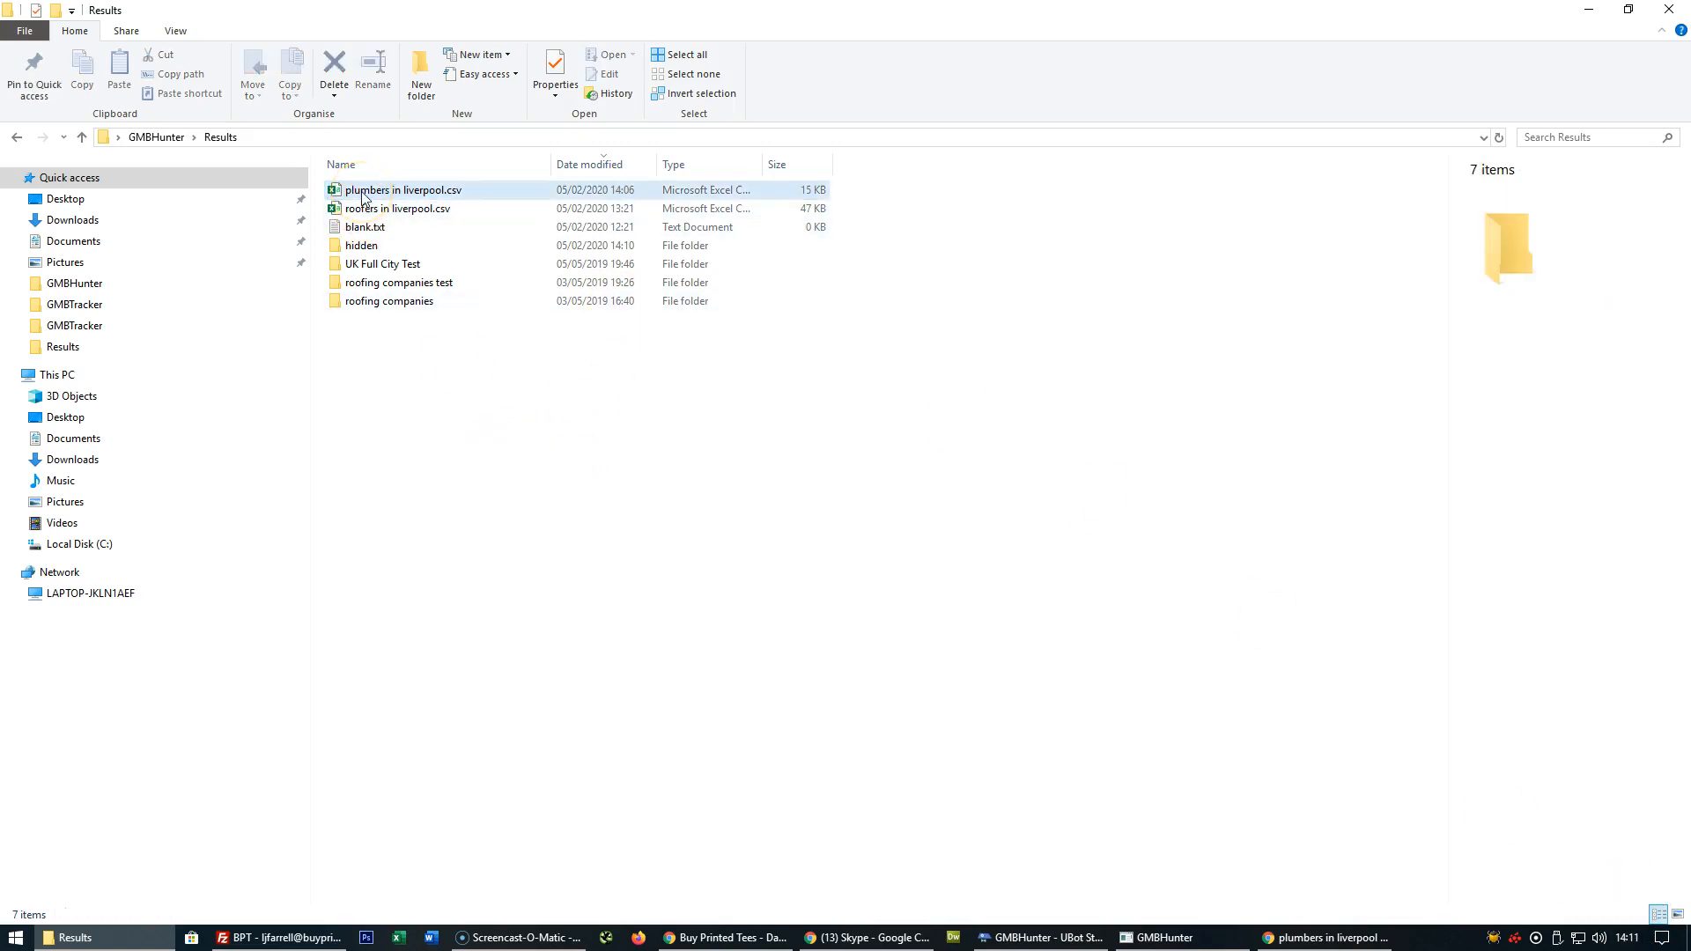
- Open plumbers in liverpool.csv in Excel full-screen and select the entire sheet
double_click(401, 190)
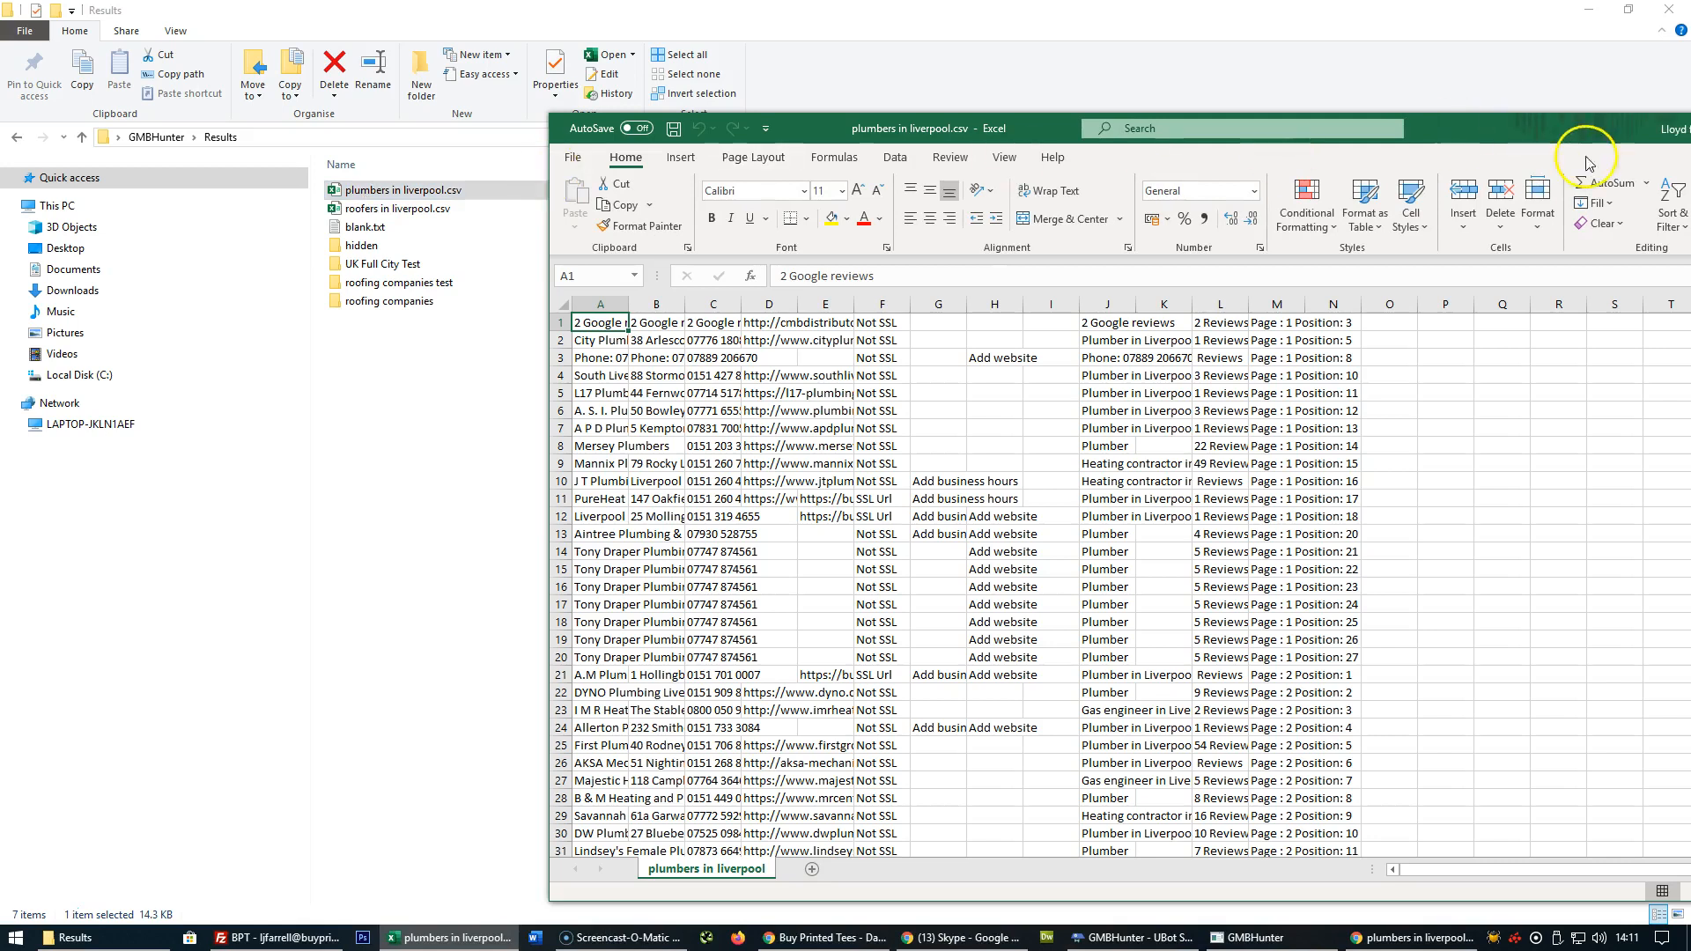
click(1631, 128)
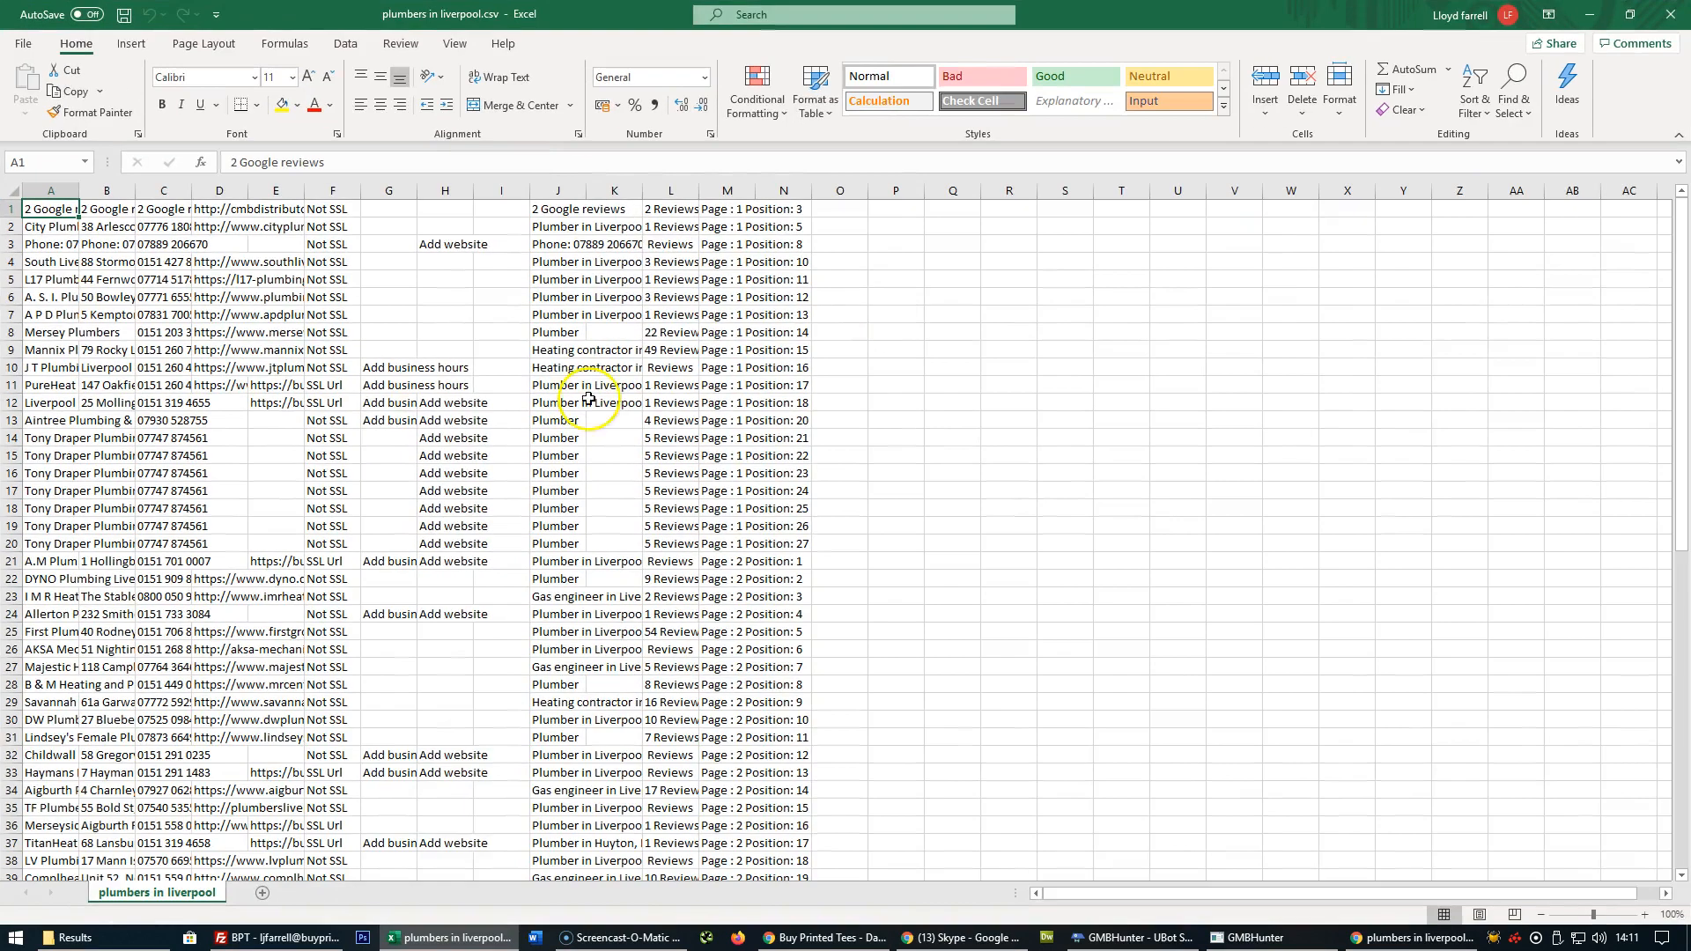
mouse_move(16, 193)
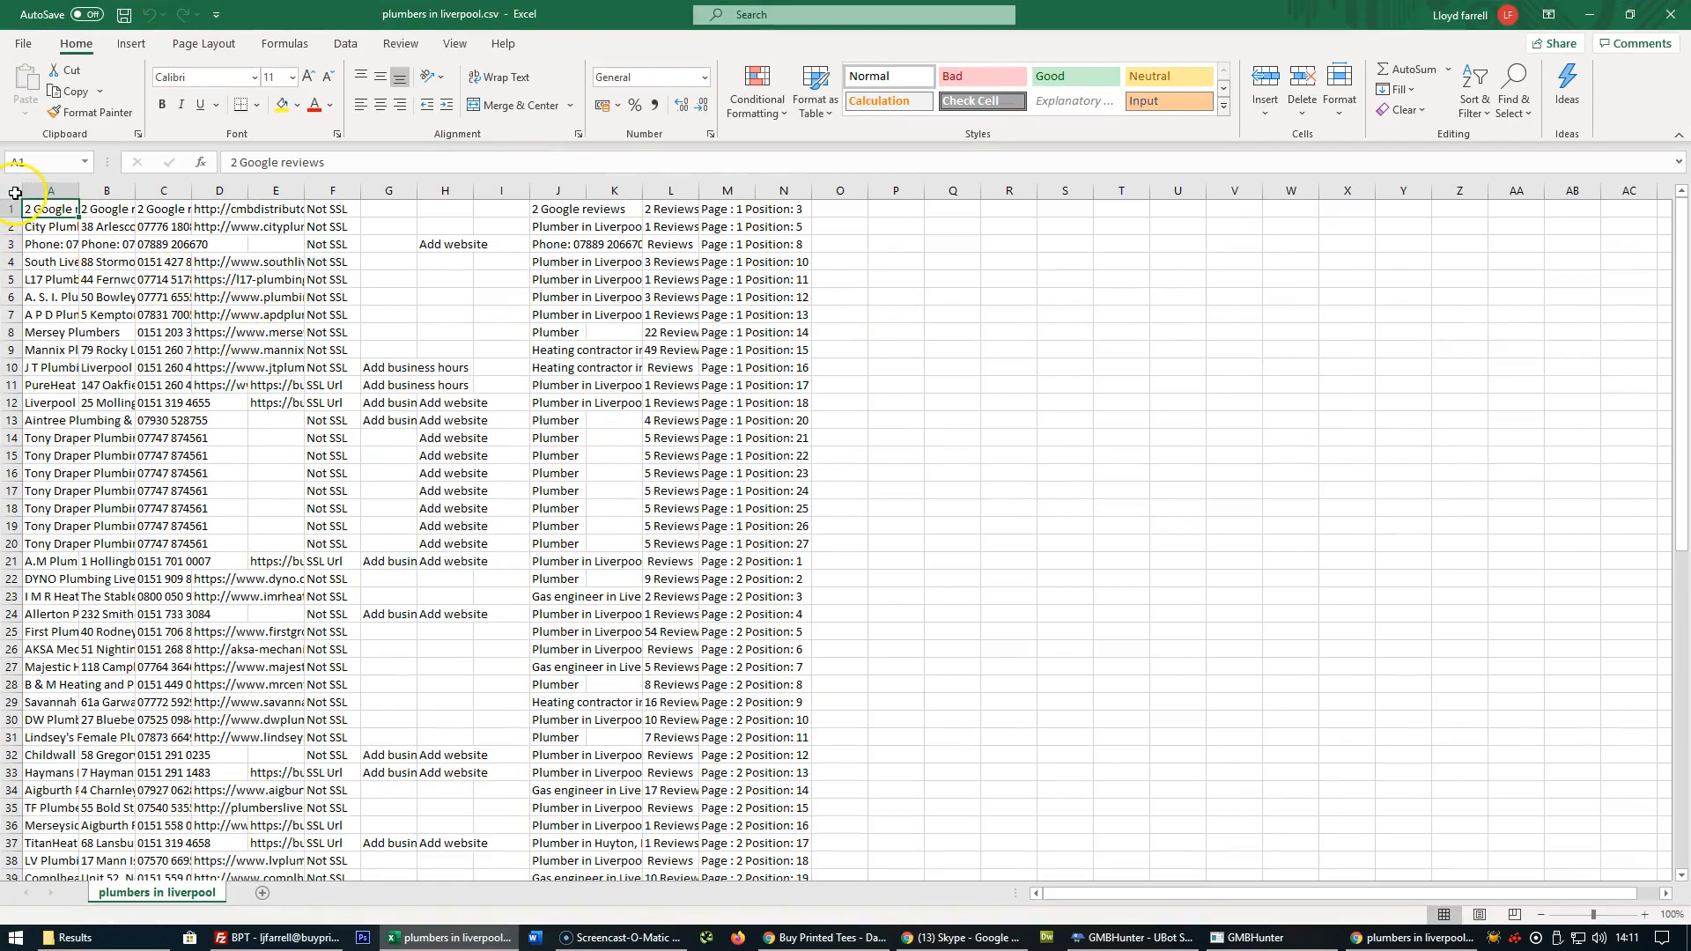
click(16, 190)
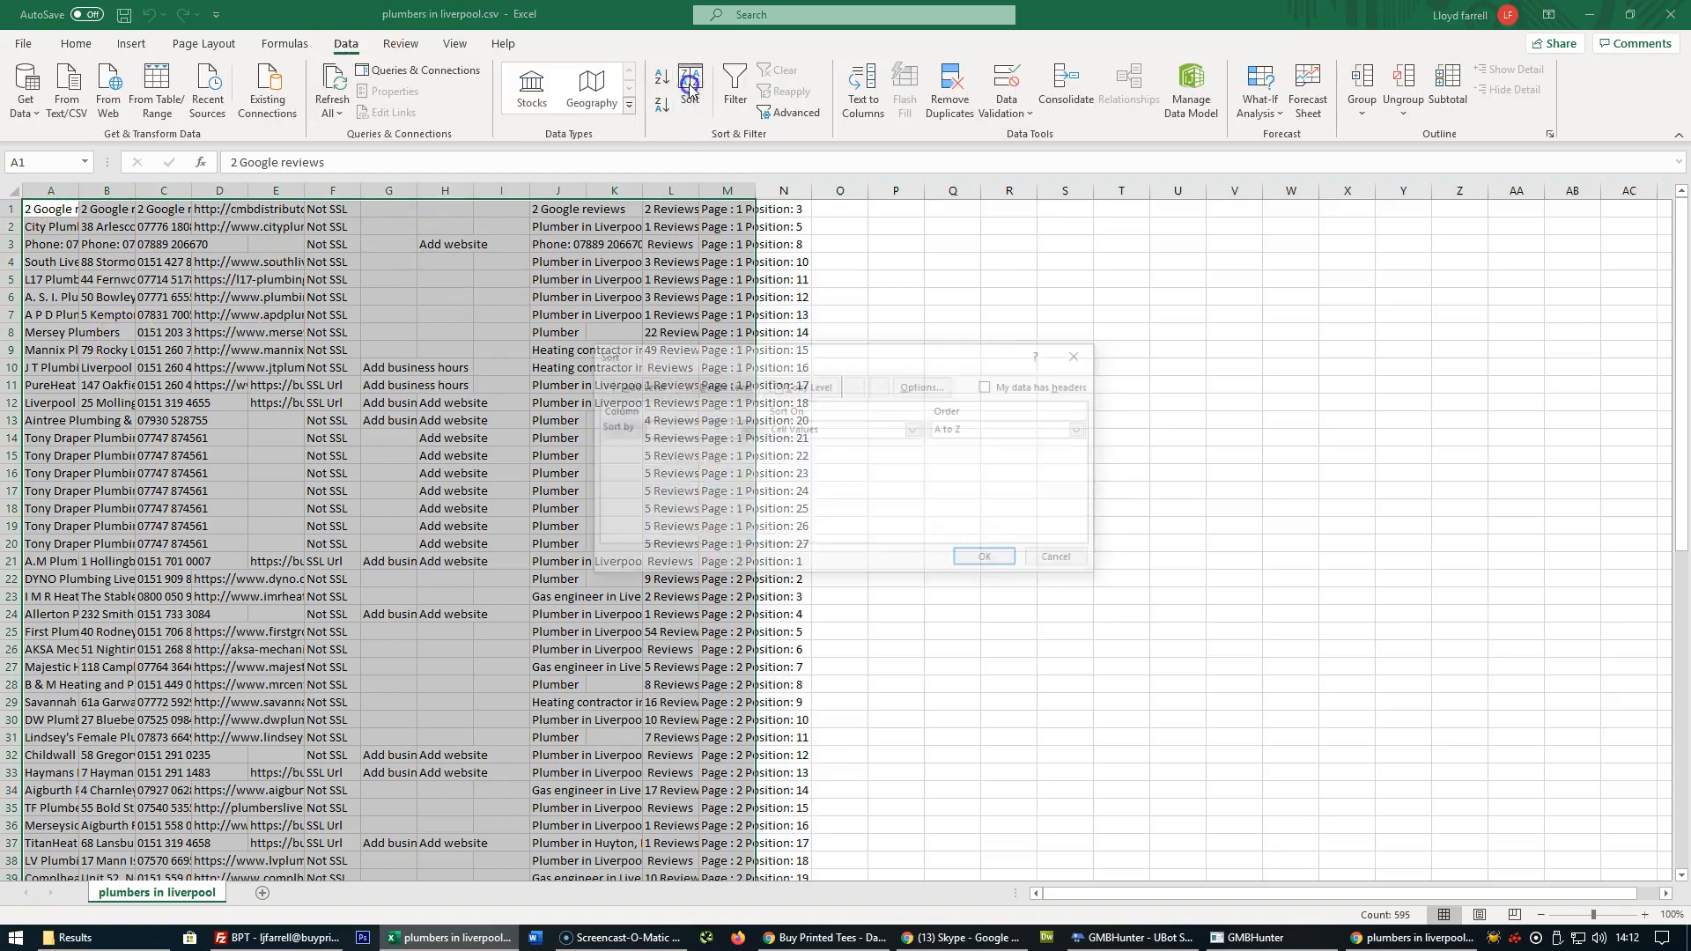
- Sort the whole sheet by Column D
click(743, 430)
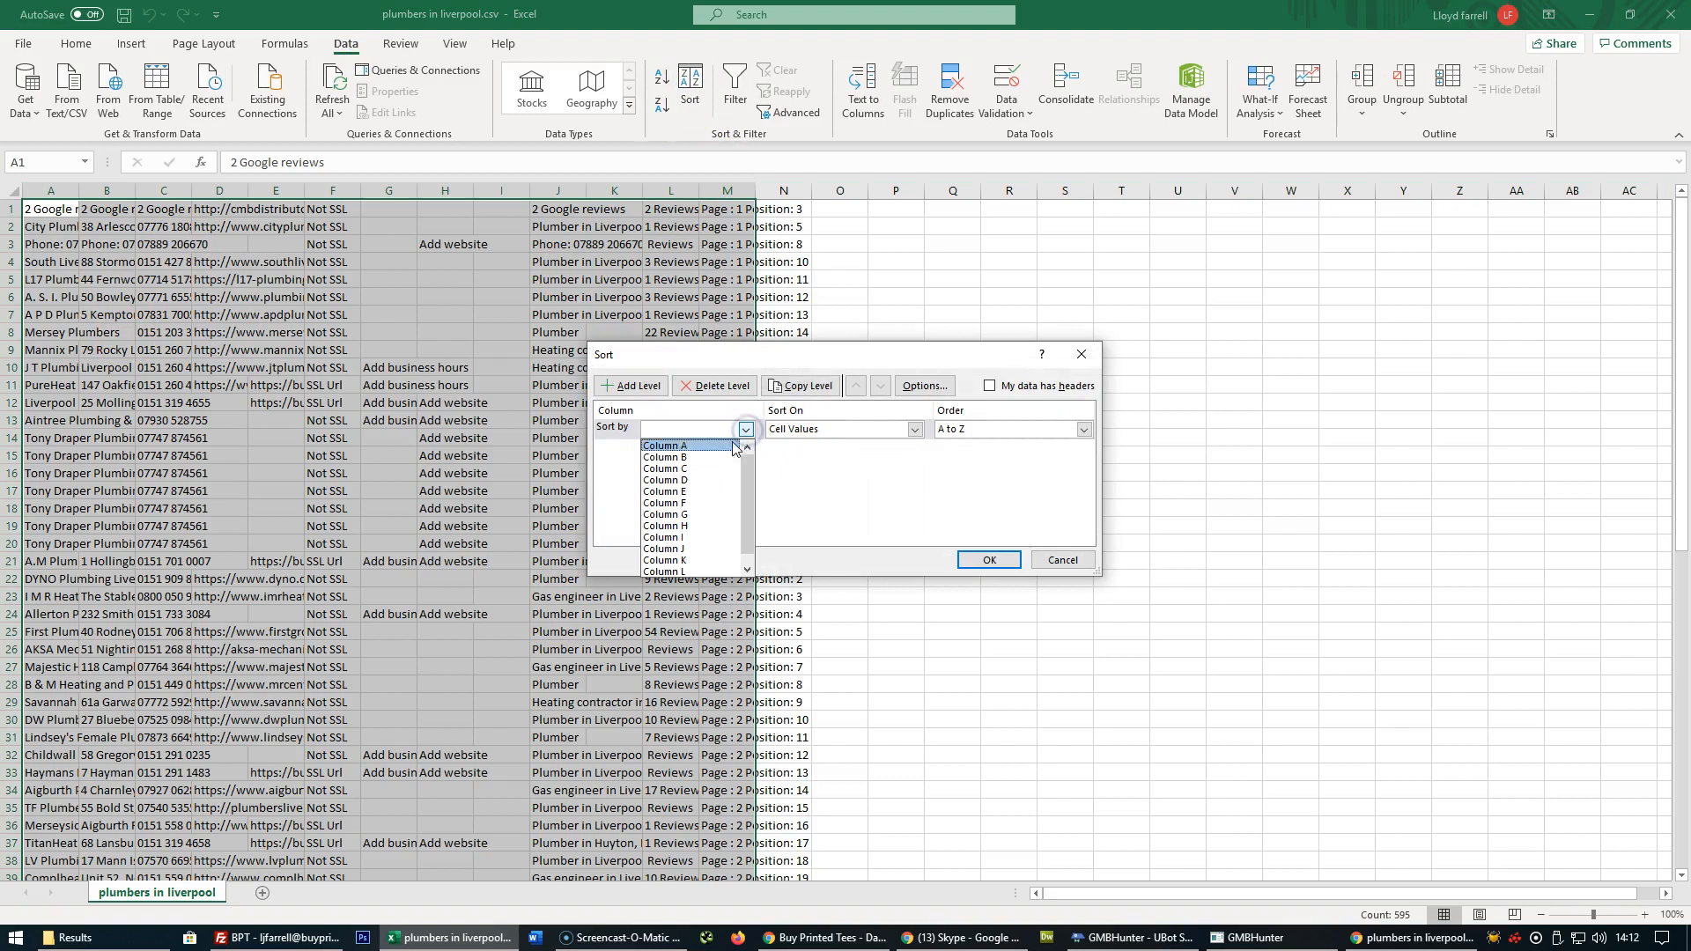
click(666, 479)
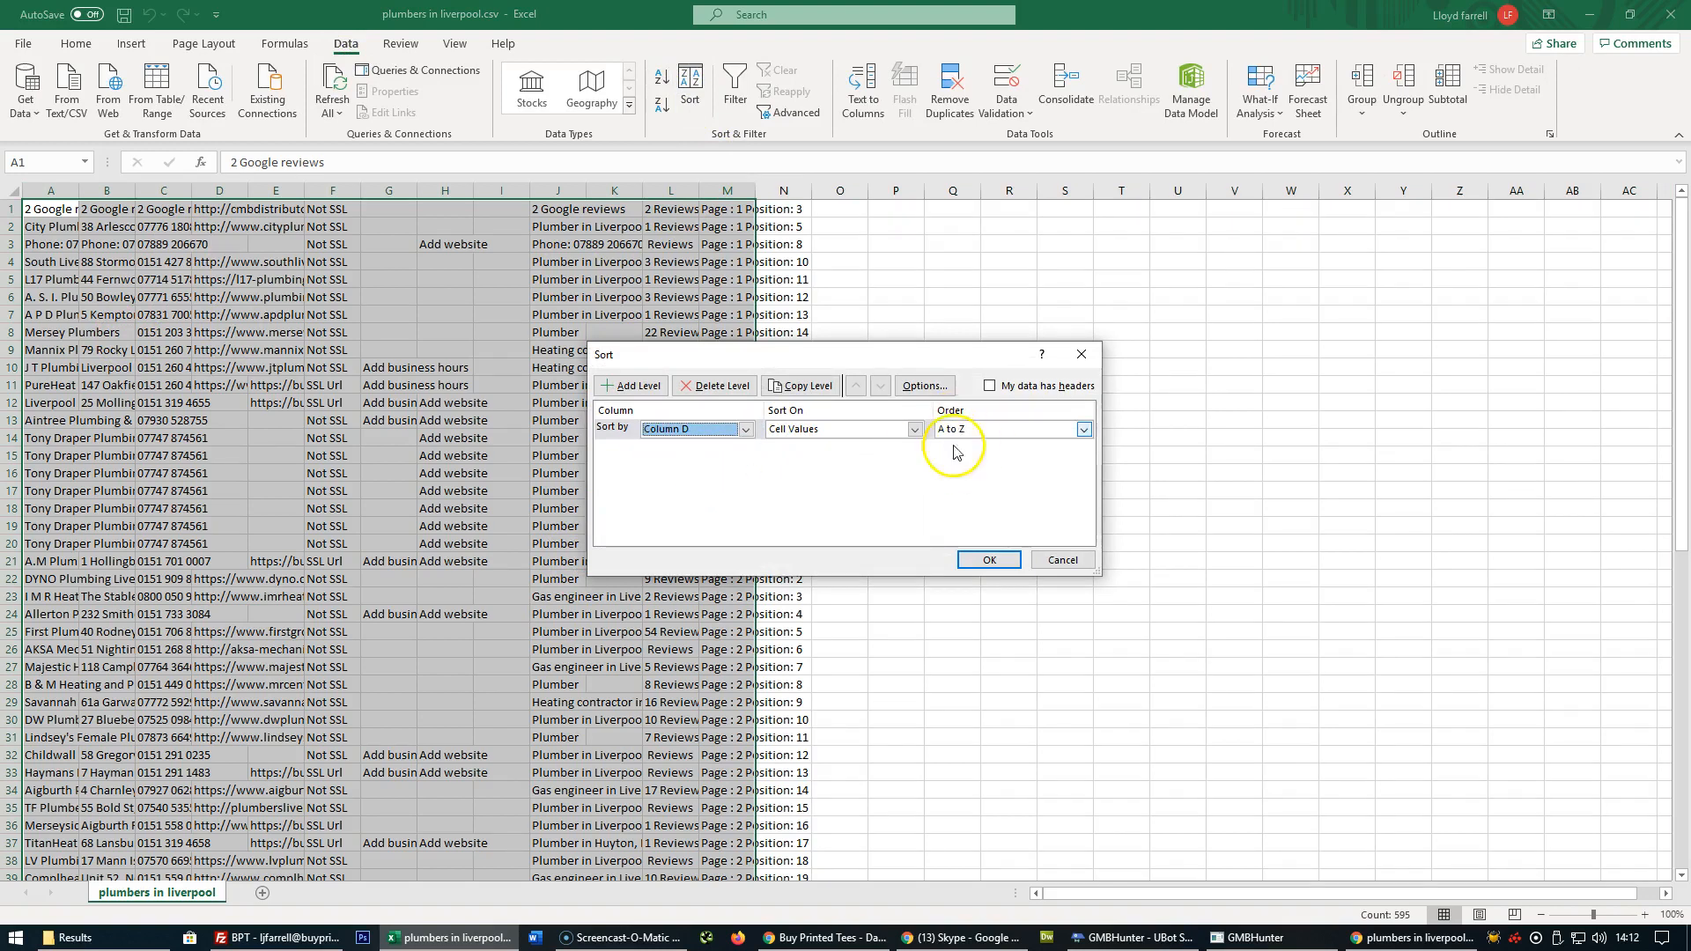
click(986, 558)
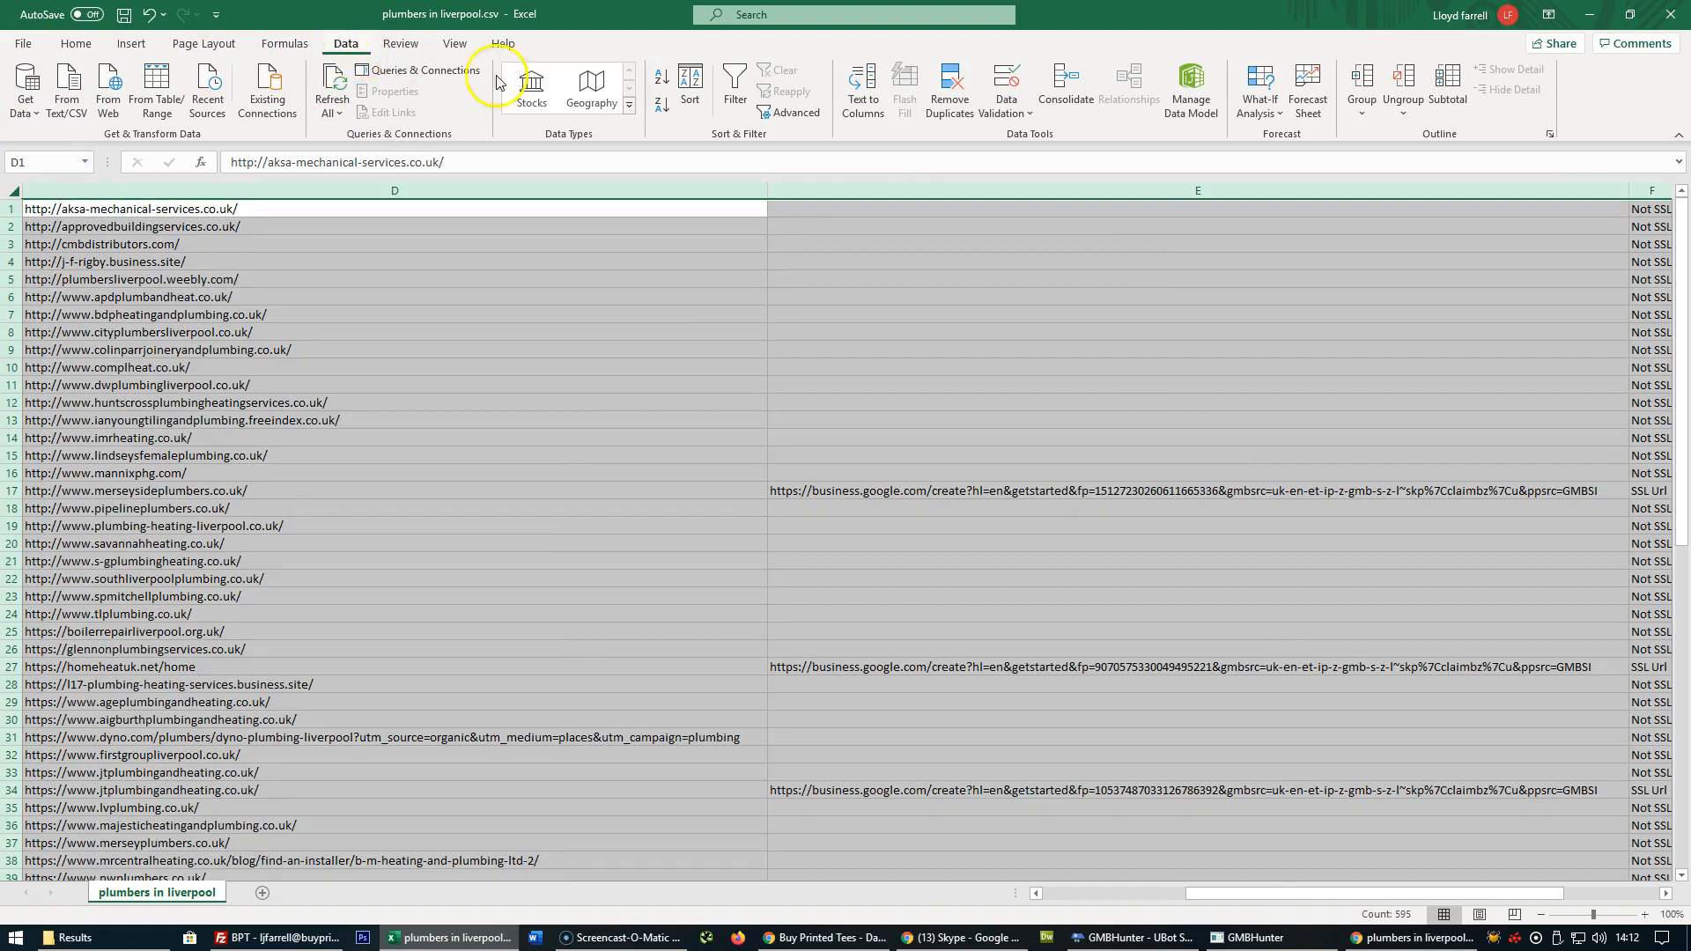
- Re-sort the sheet by Column E, A to Z, so claim-link rows come first
click(689, 86)
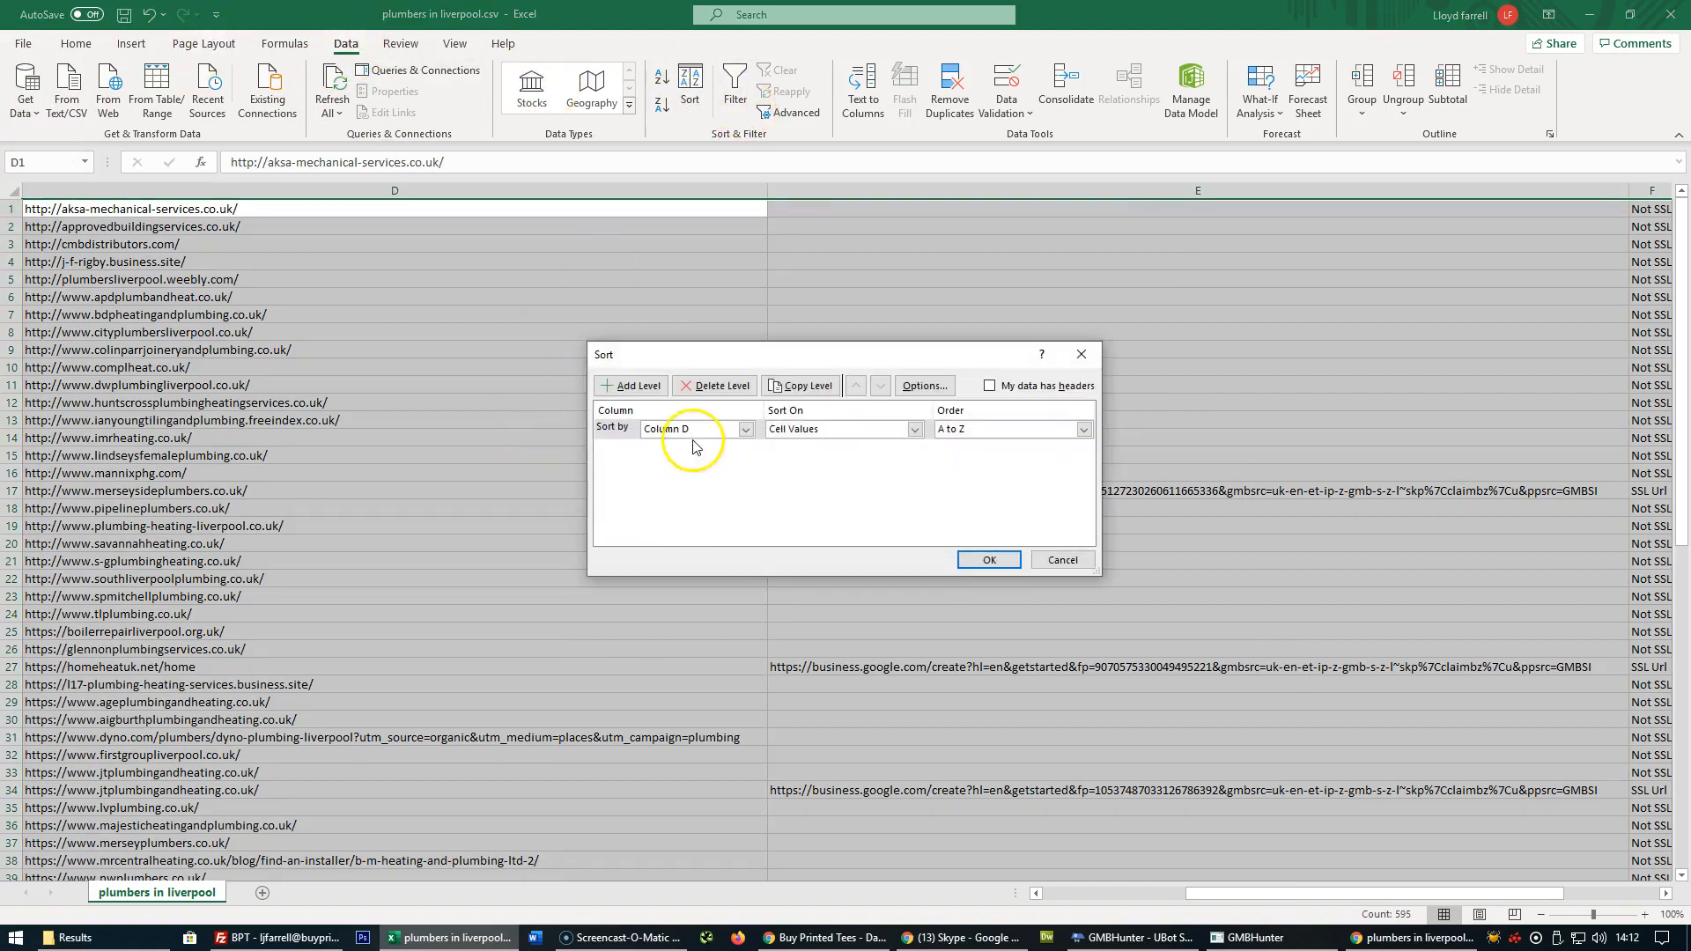
click(743, 428)
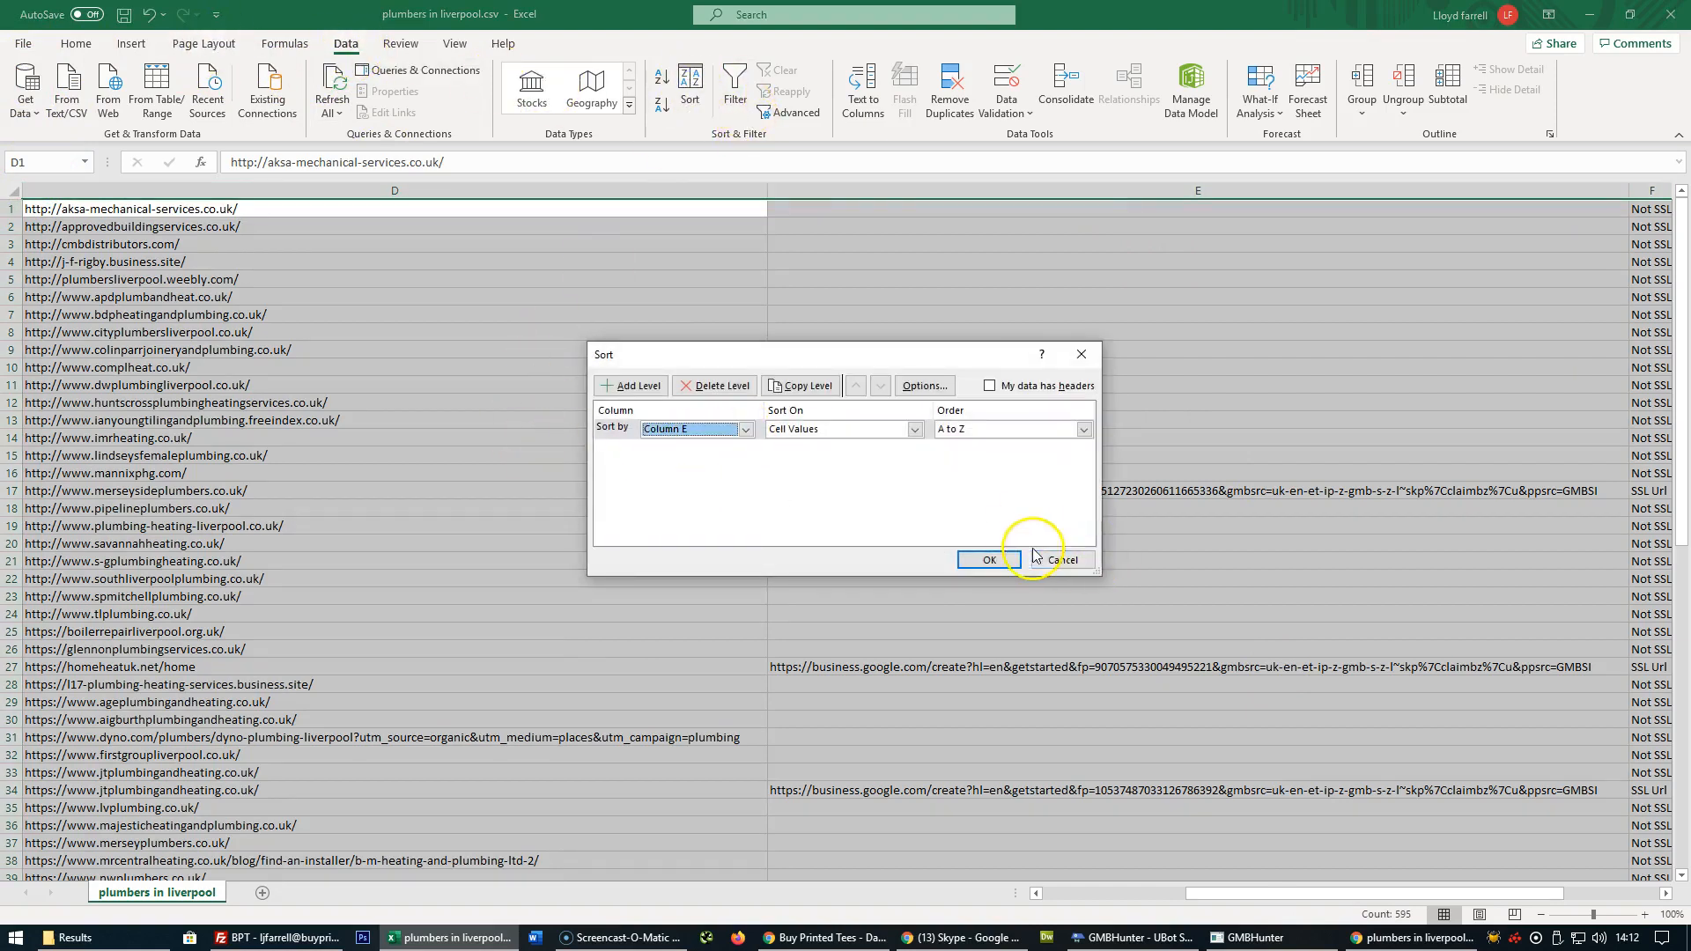
click(986, 560)
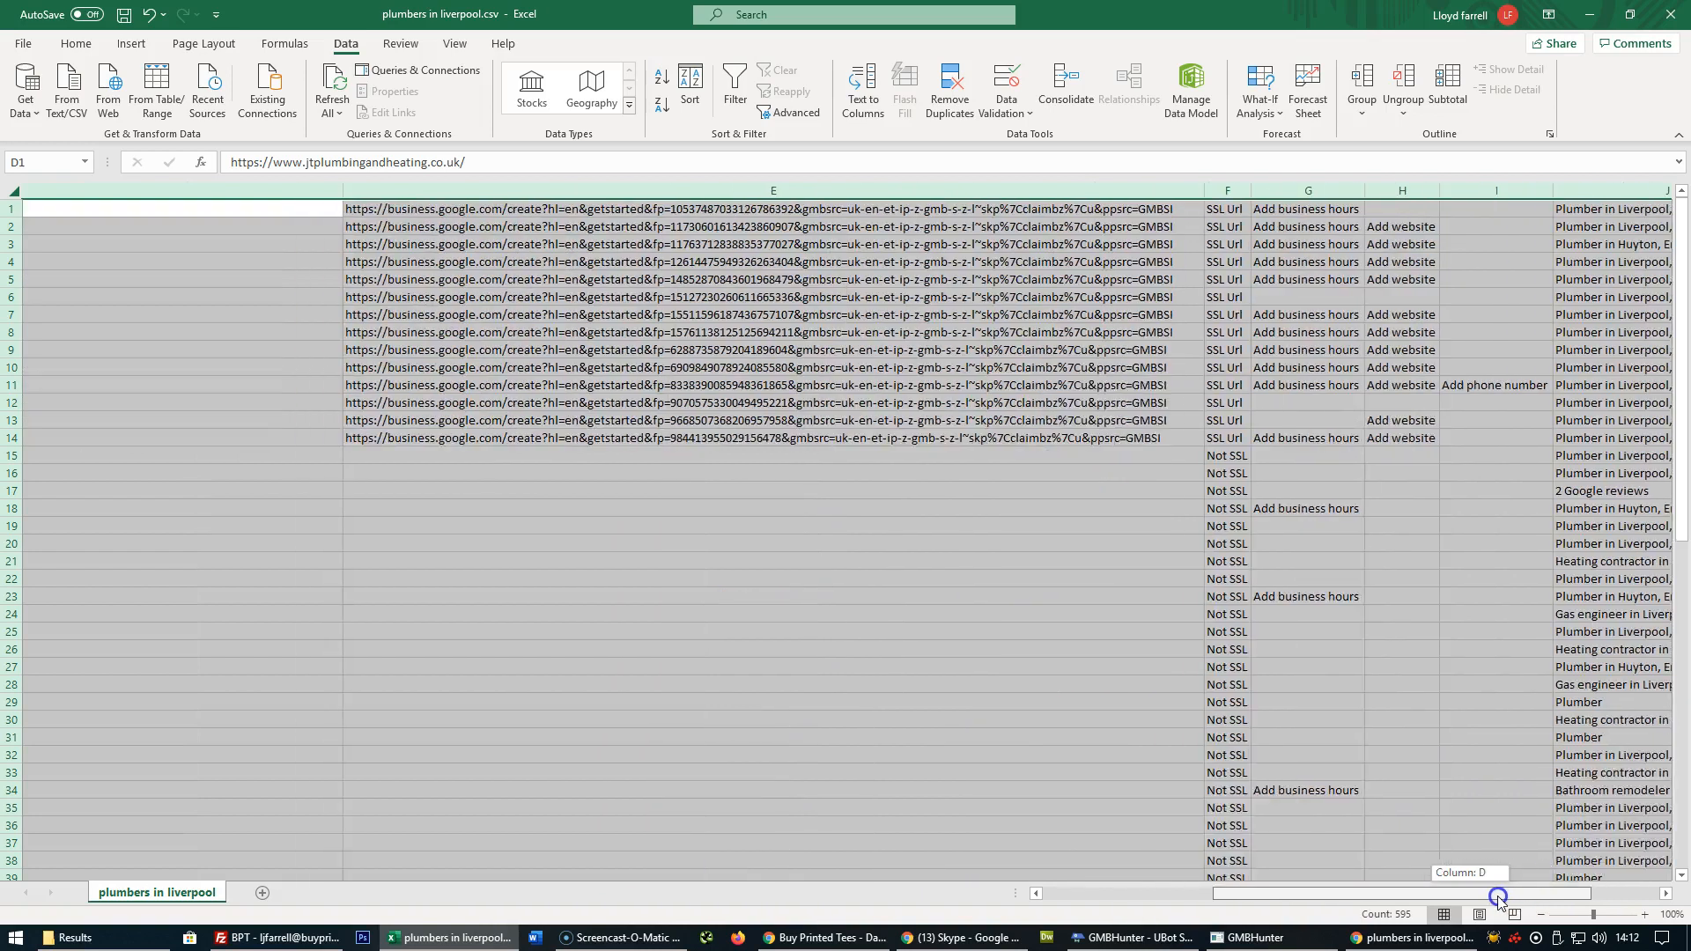
scroll(left, 3)
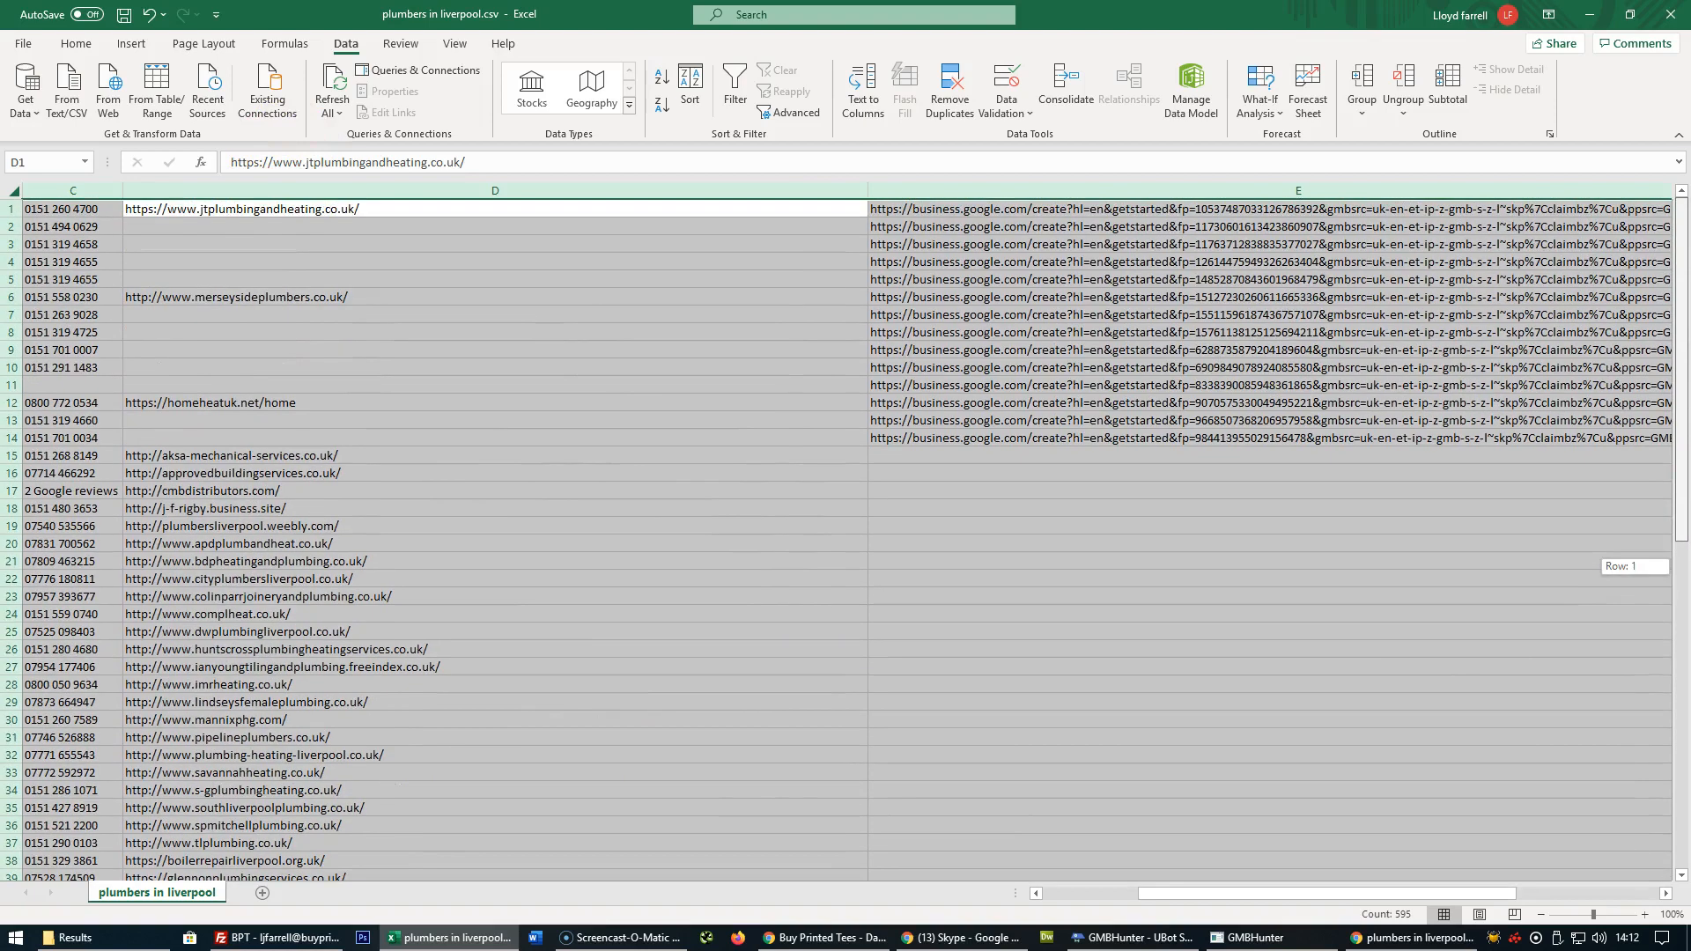
scroll(right, 3)
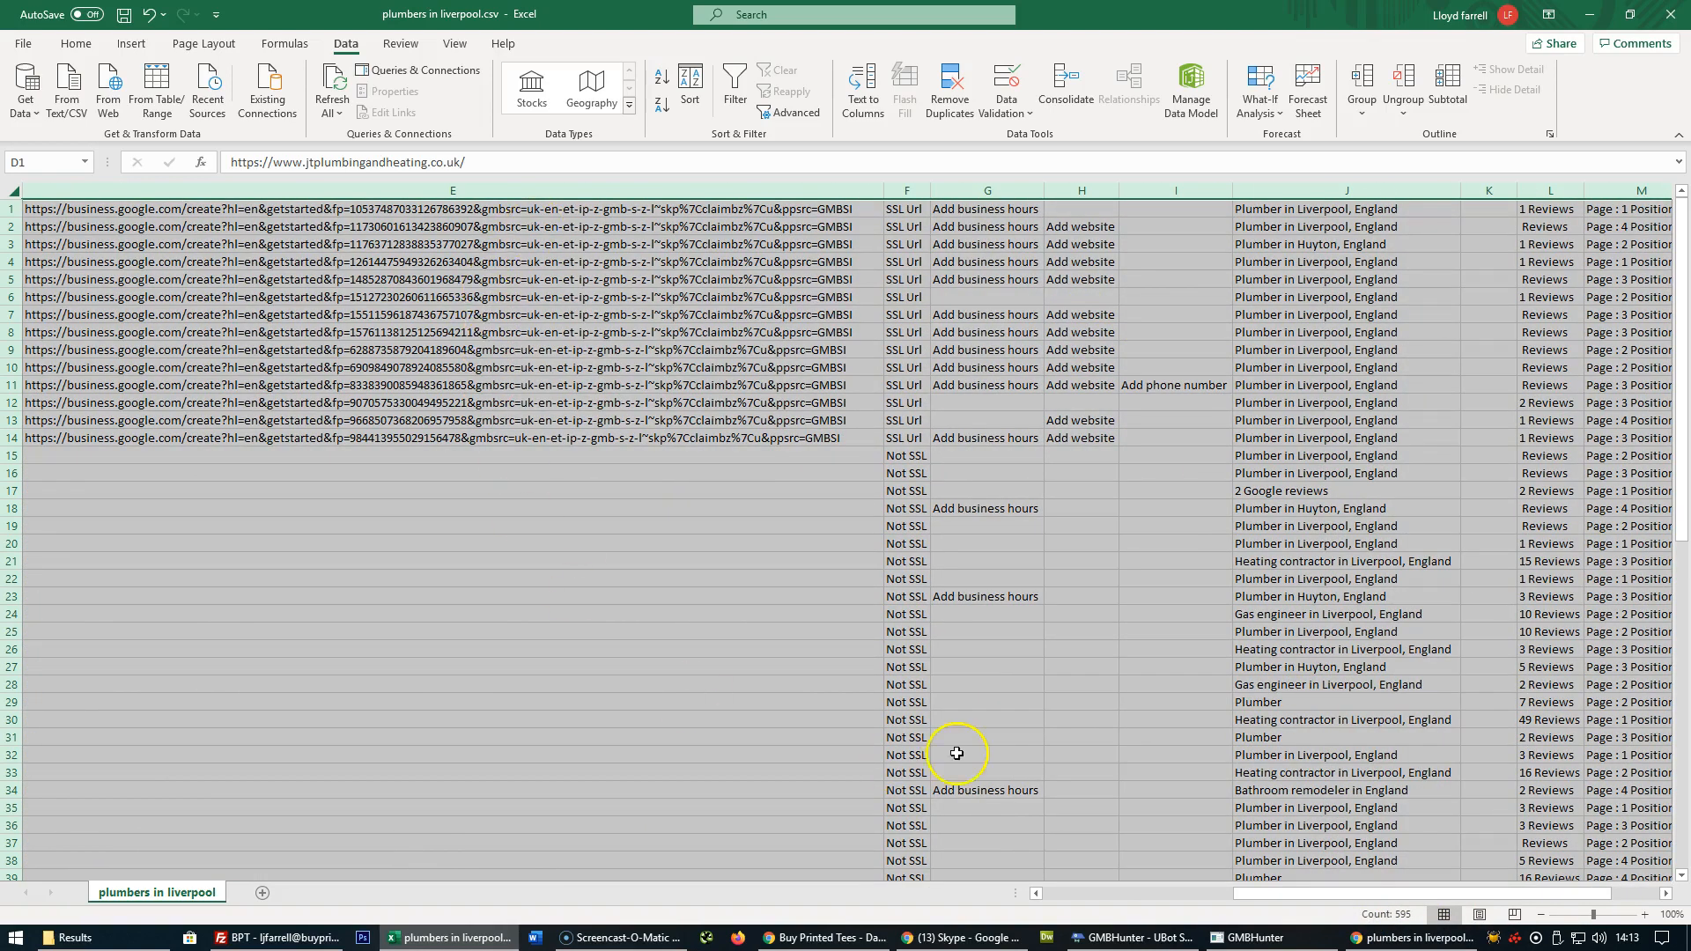
mouse_move(906, 208)
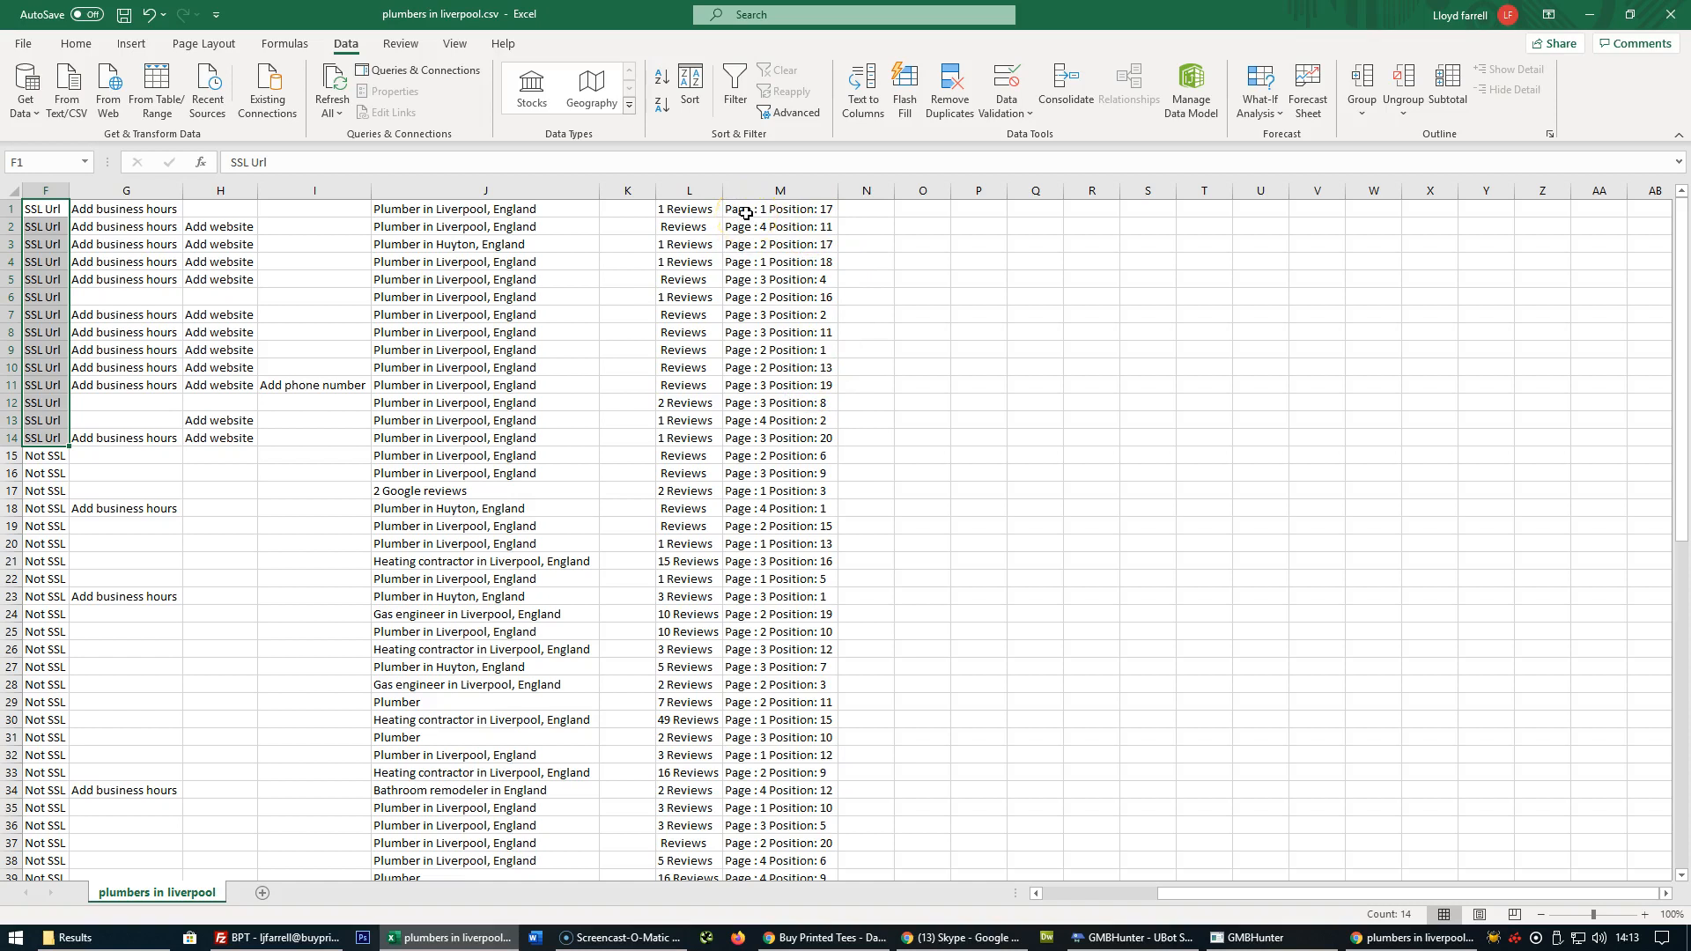
mouse_move(428, 18)
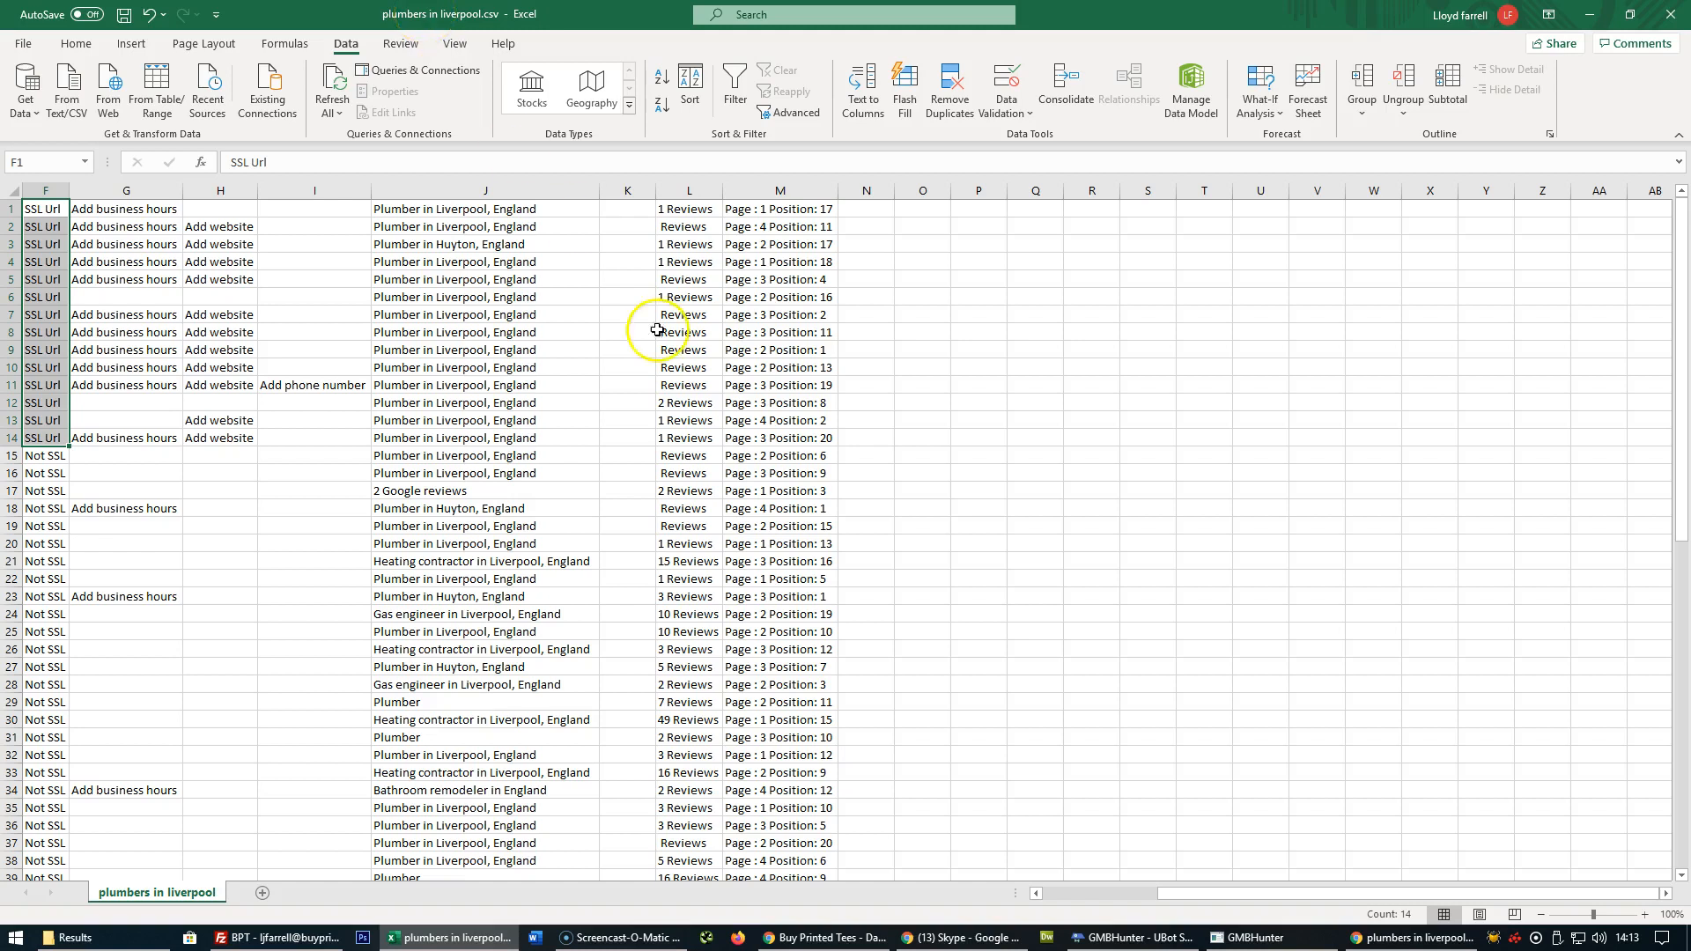
mouse_move(1677, 113)
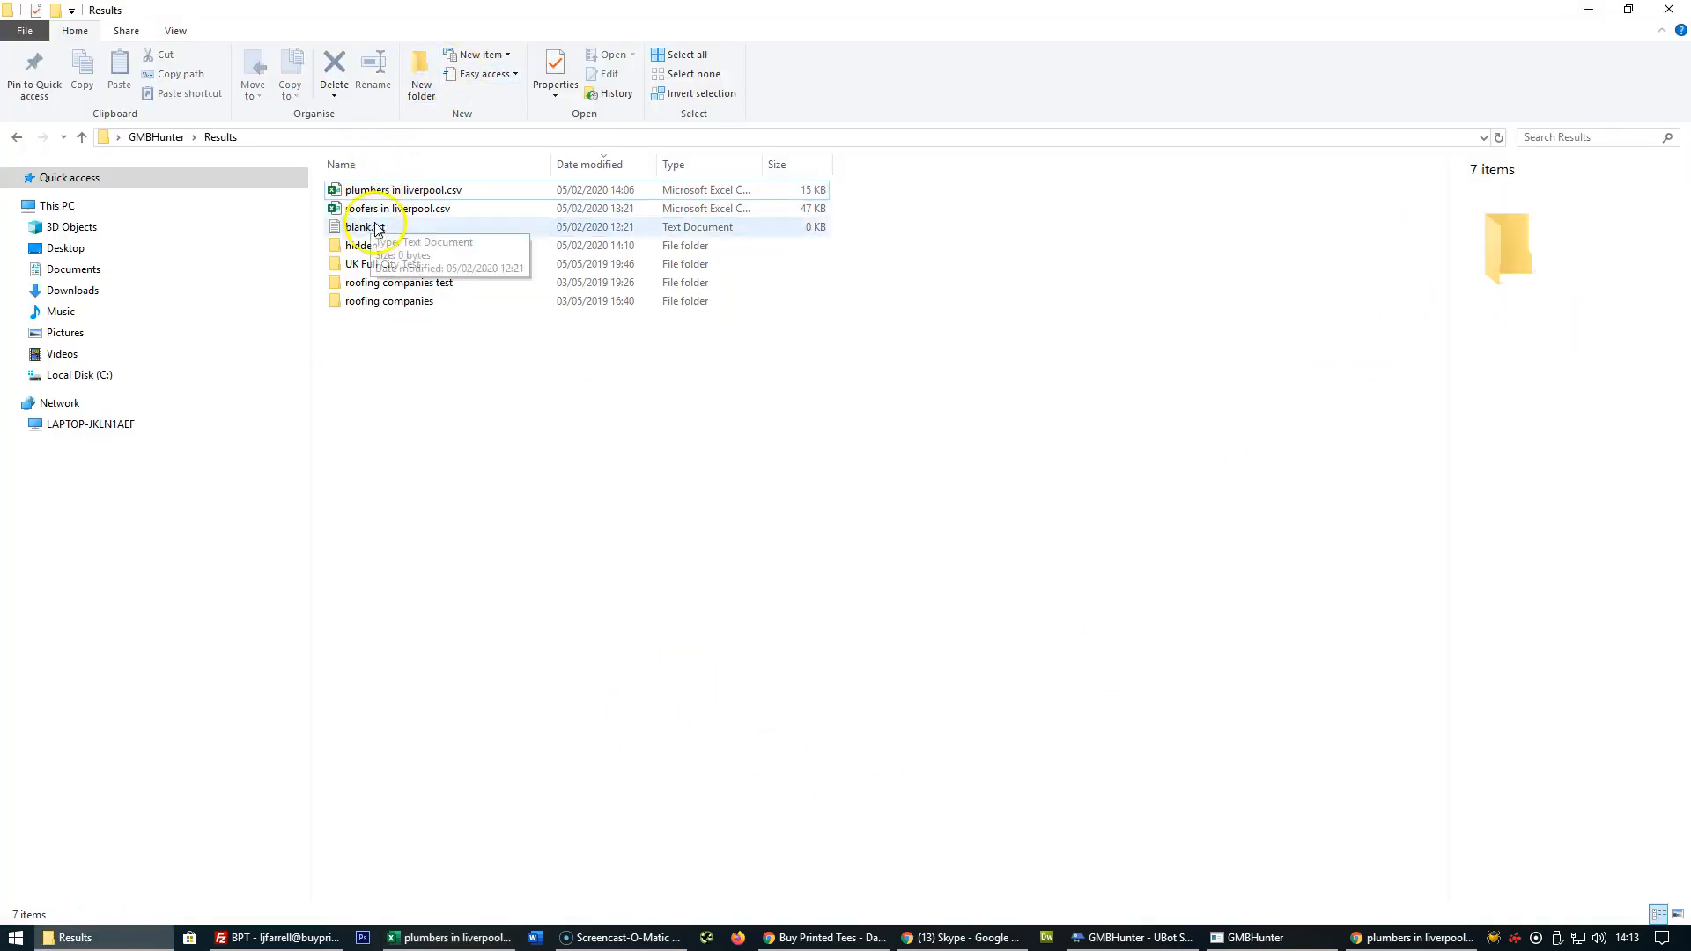
- Open roofers in liverpool.csv from File Explorer in Excel
click(398, 208)
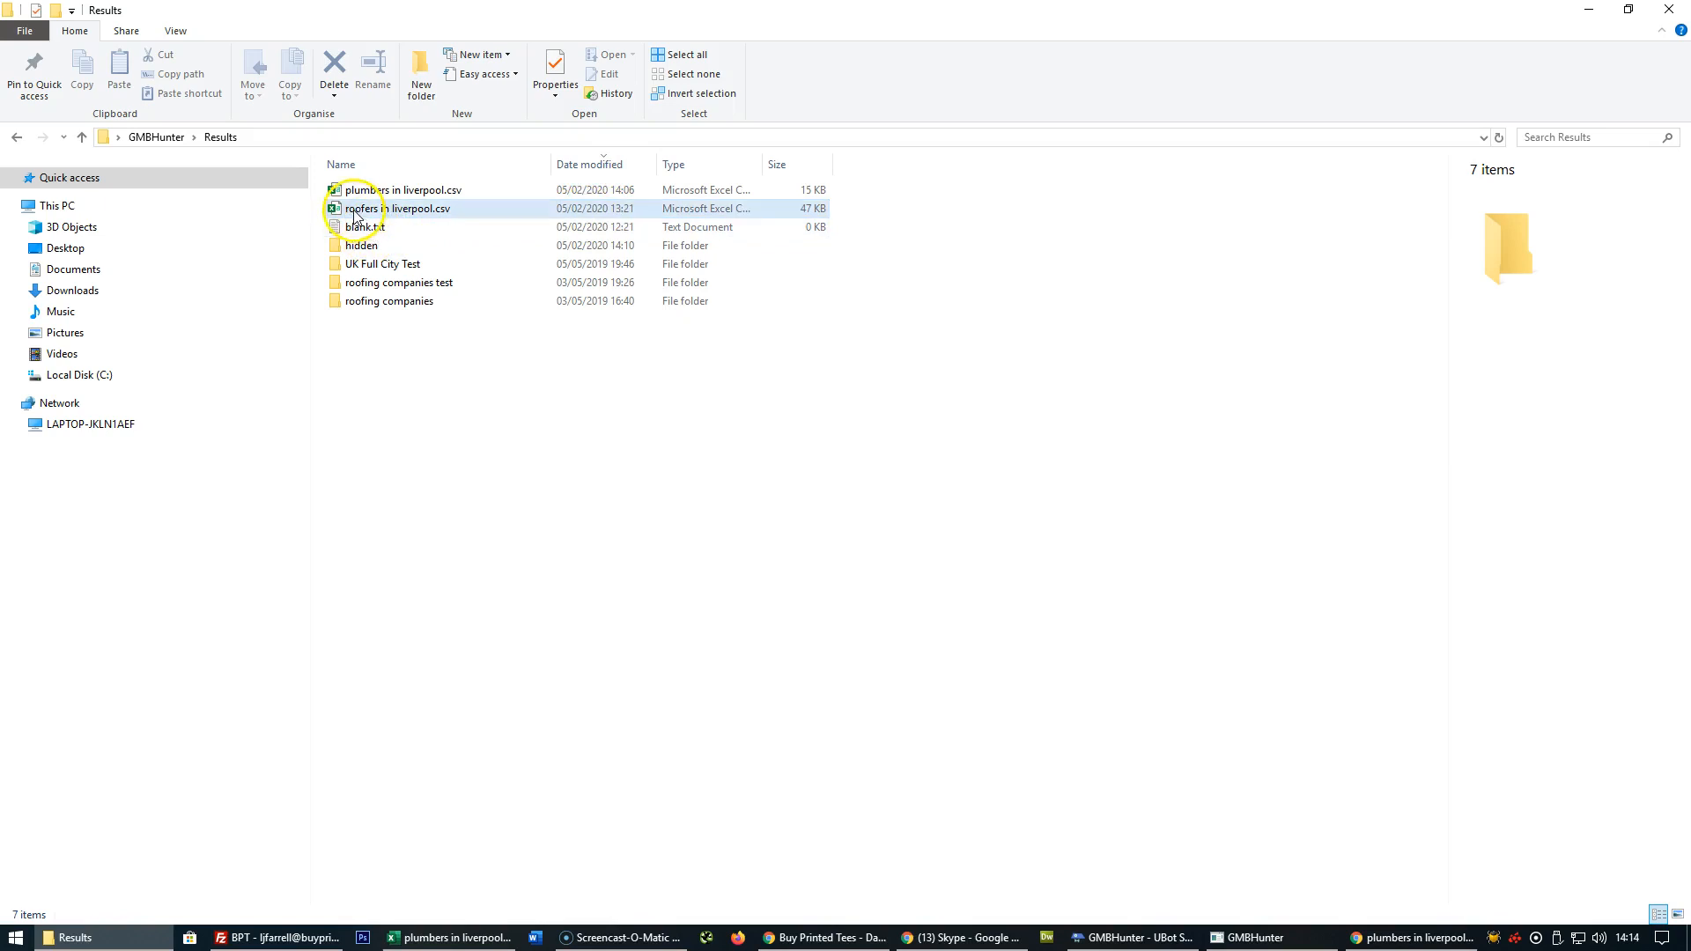
click(398, 207)
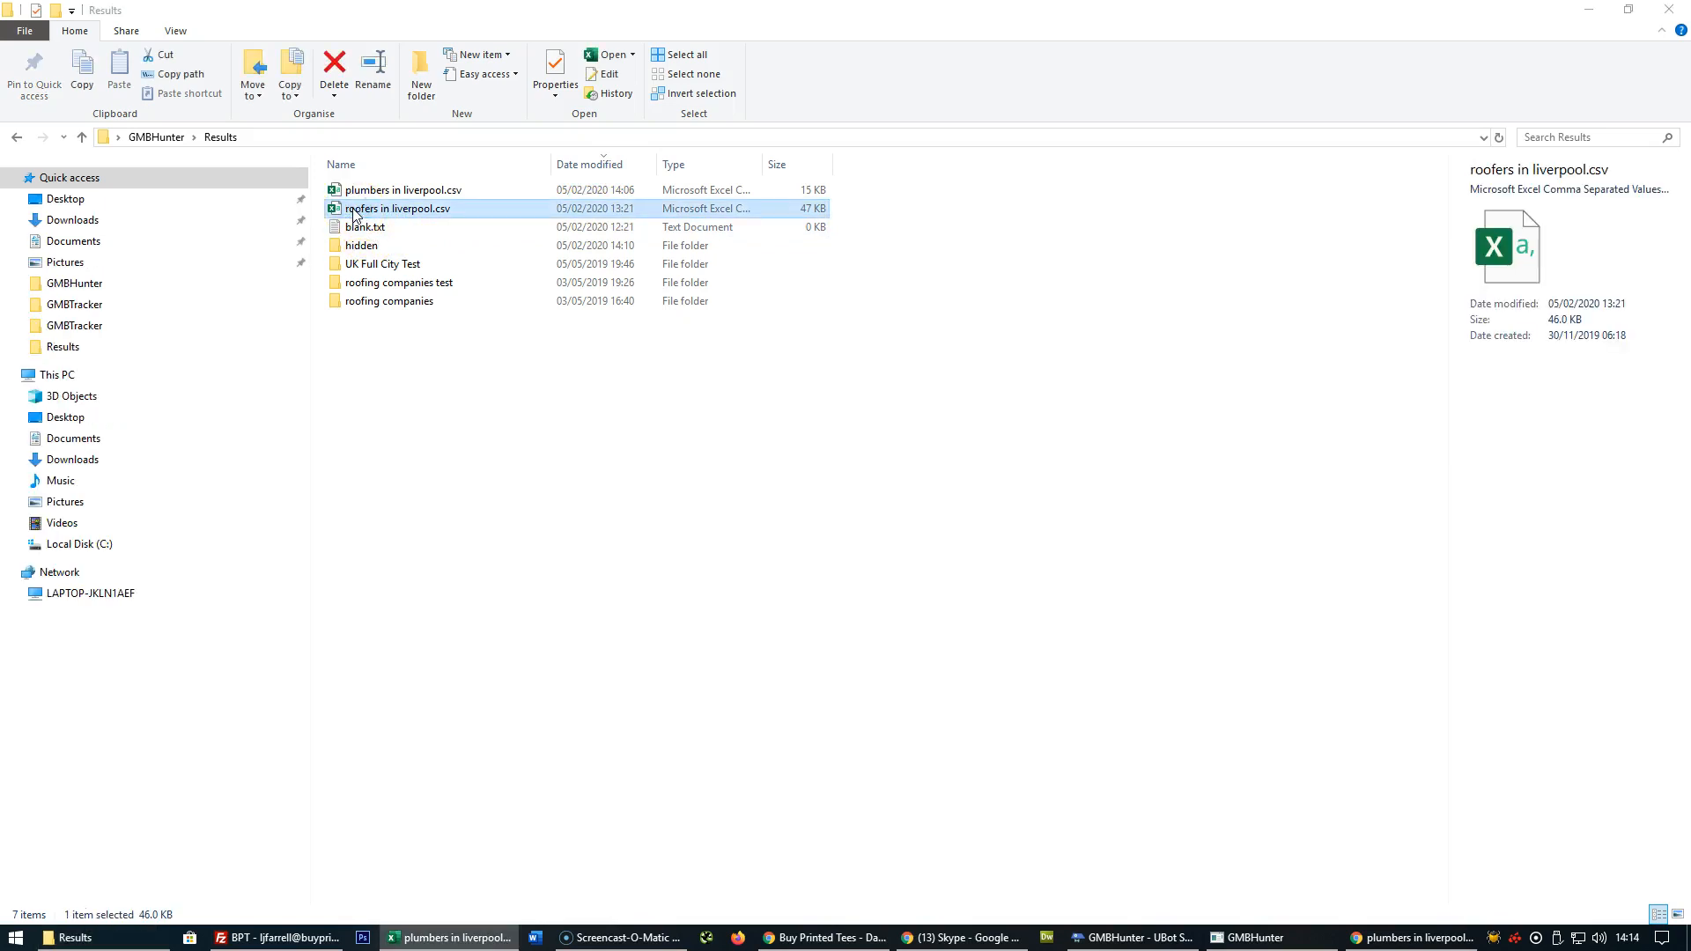
double_click(396, 208)
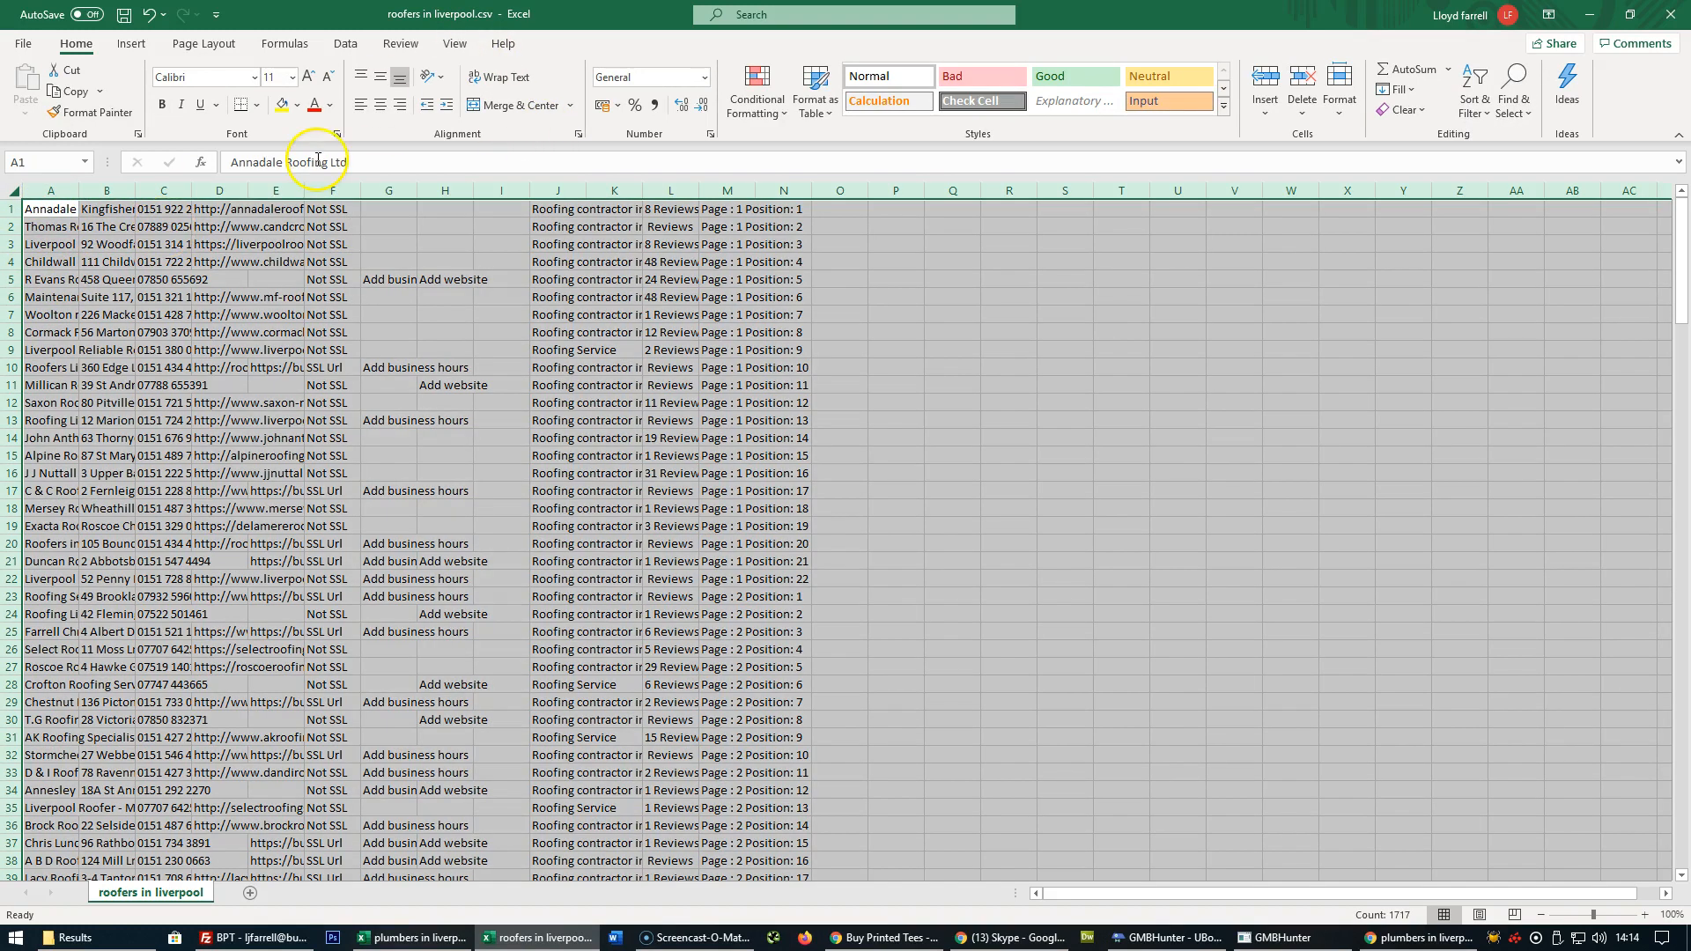
- Sort the roofers sheet by Column E, A to Z, and check the claim-link rows sit on top
click(344, 42)
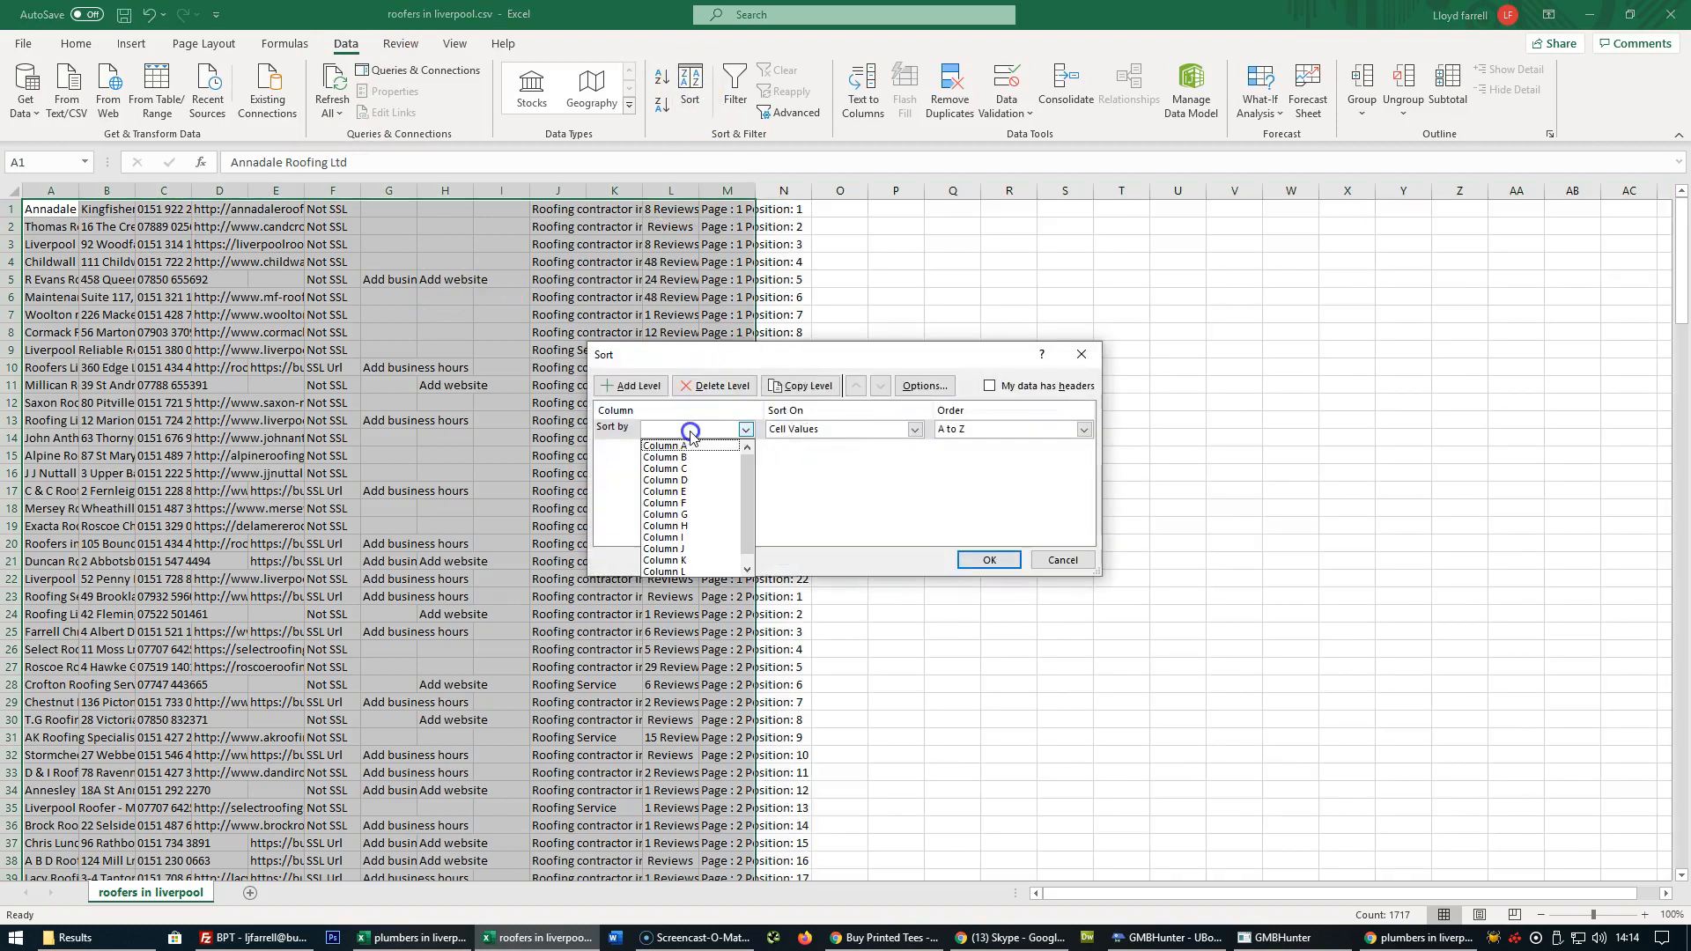
click(664, 491)
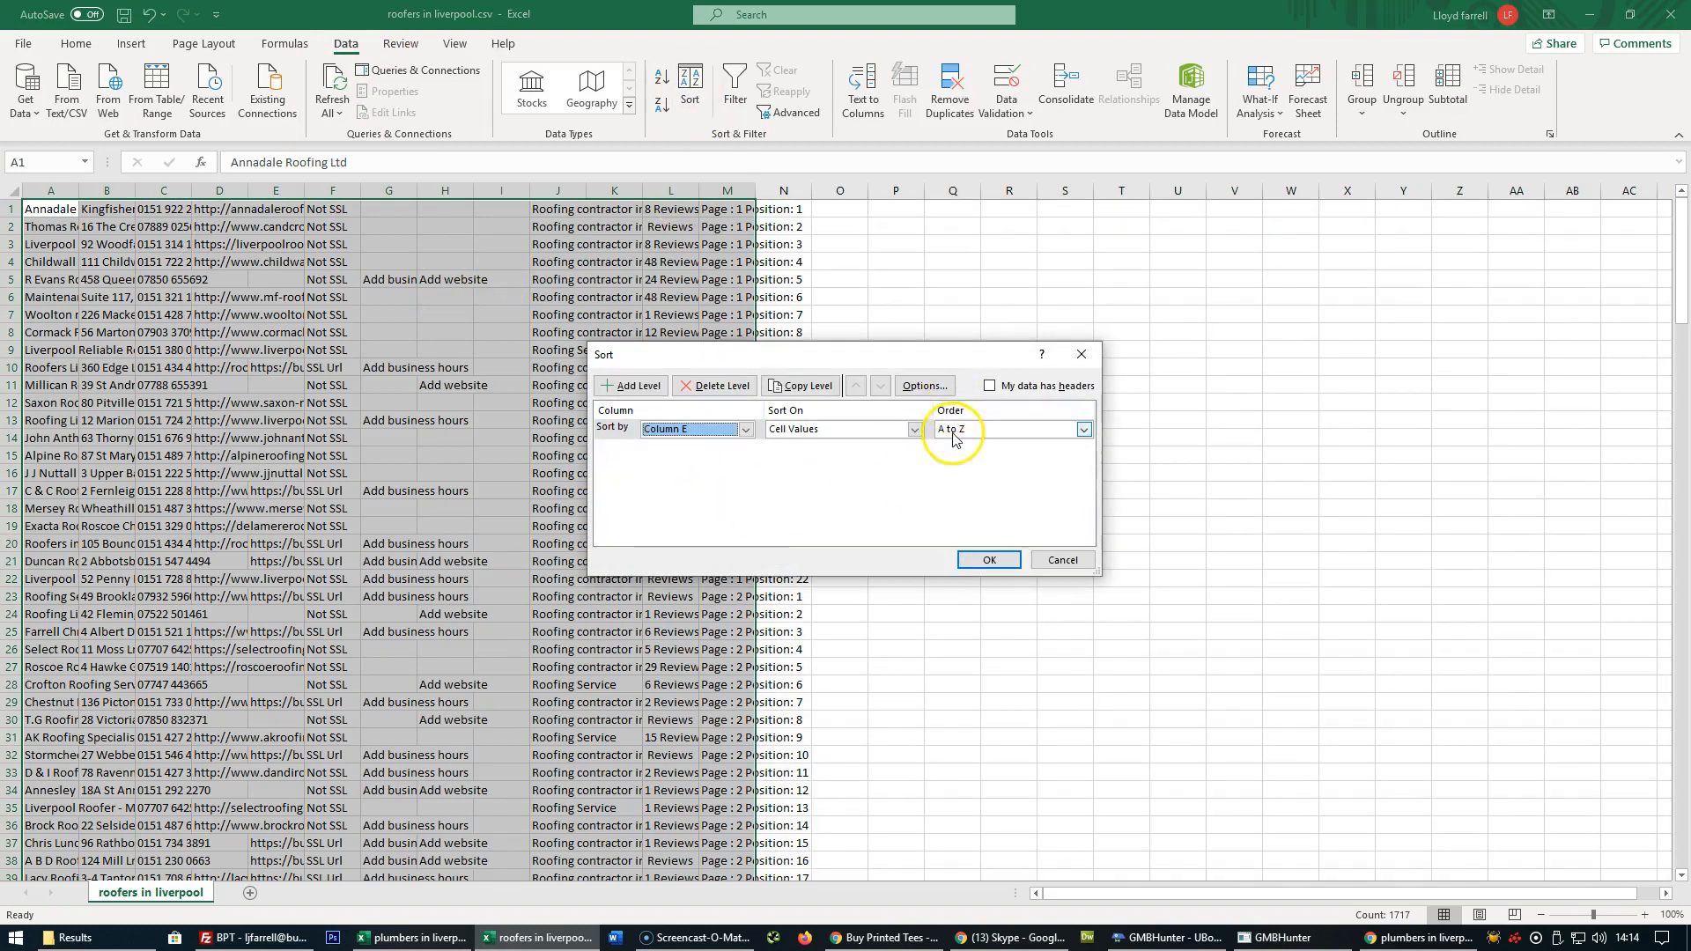
click(986, 560)
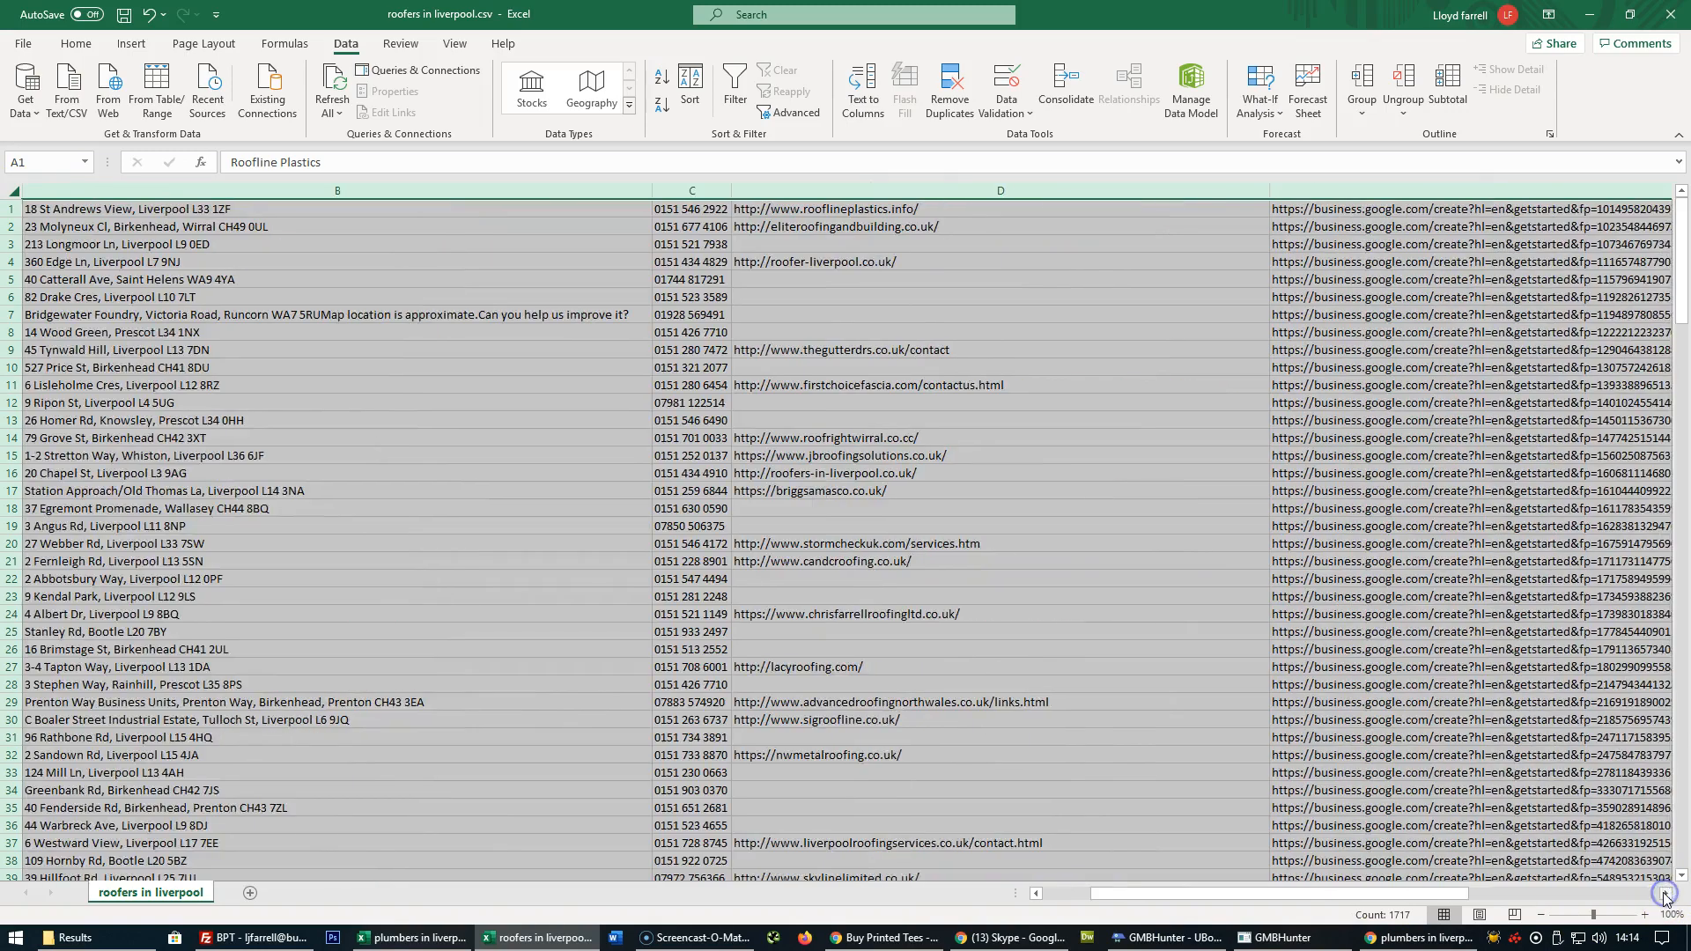
scroll(right, 3)
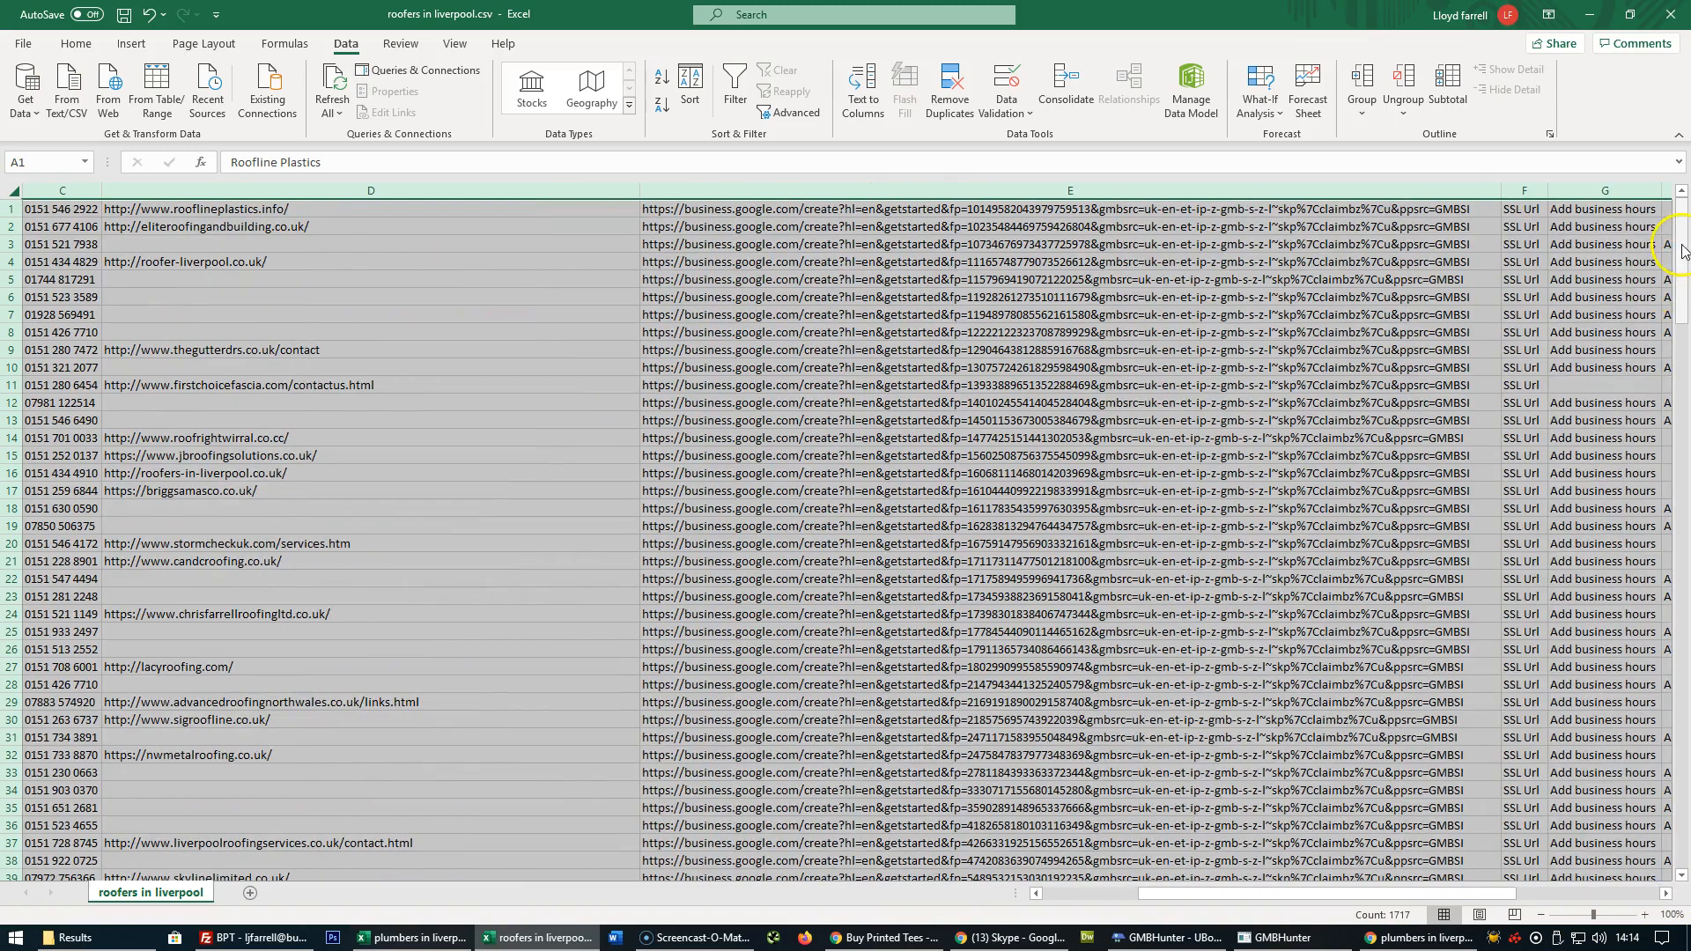
scroll(down, 3)
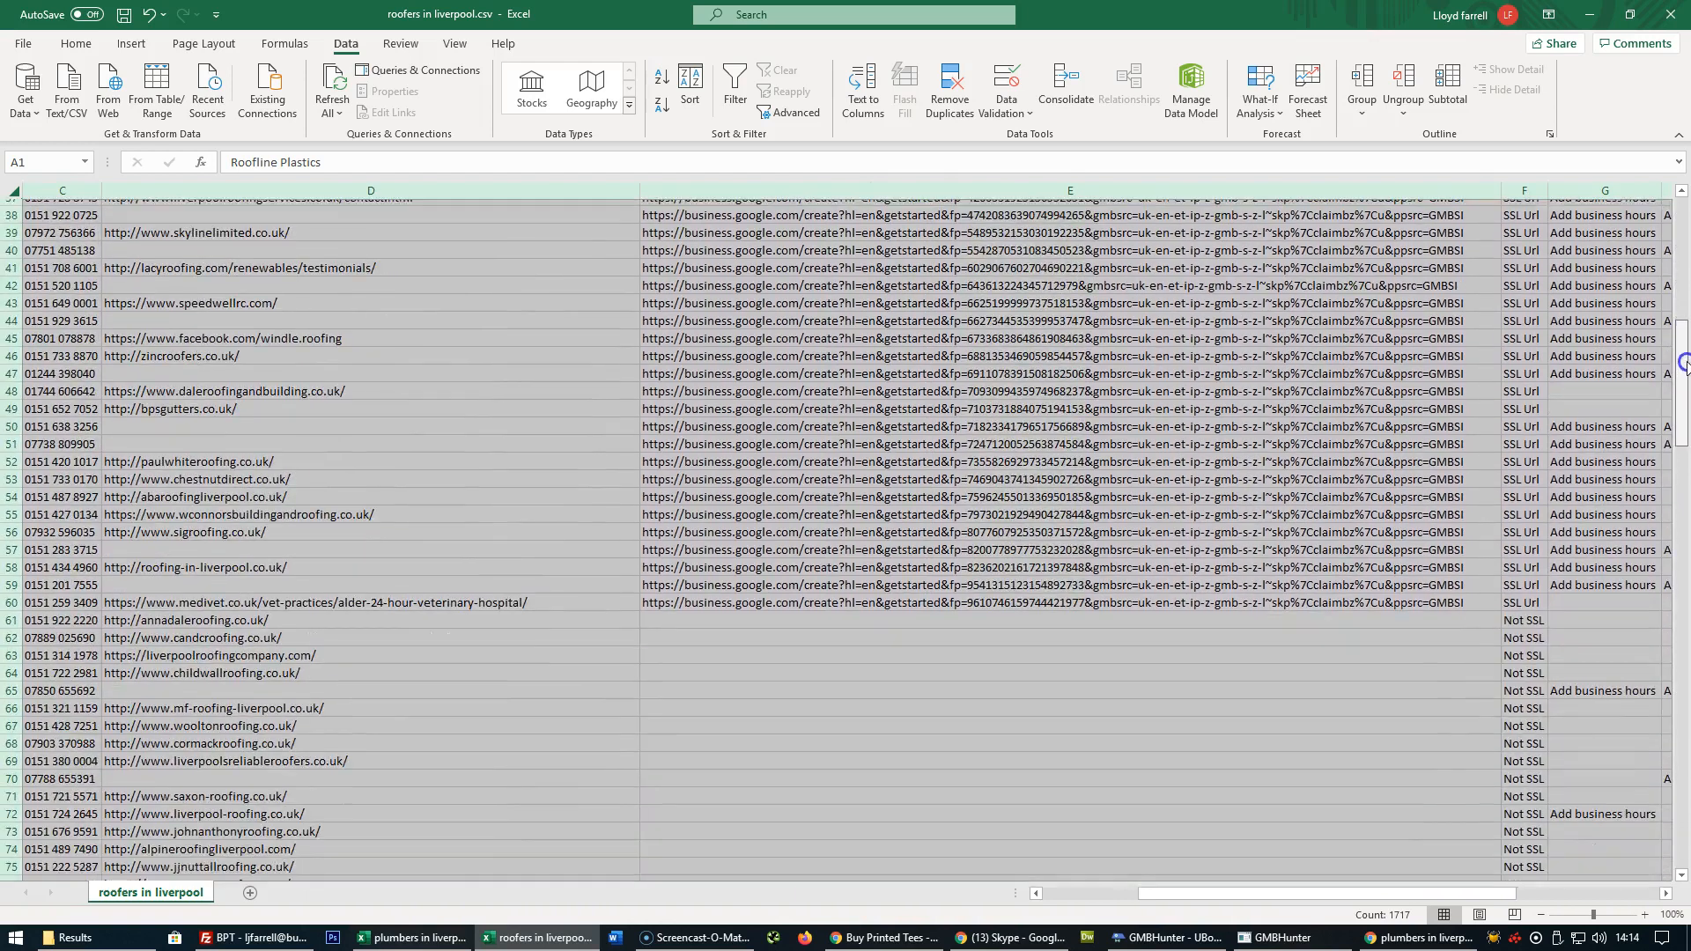
scroll(down, 3)
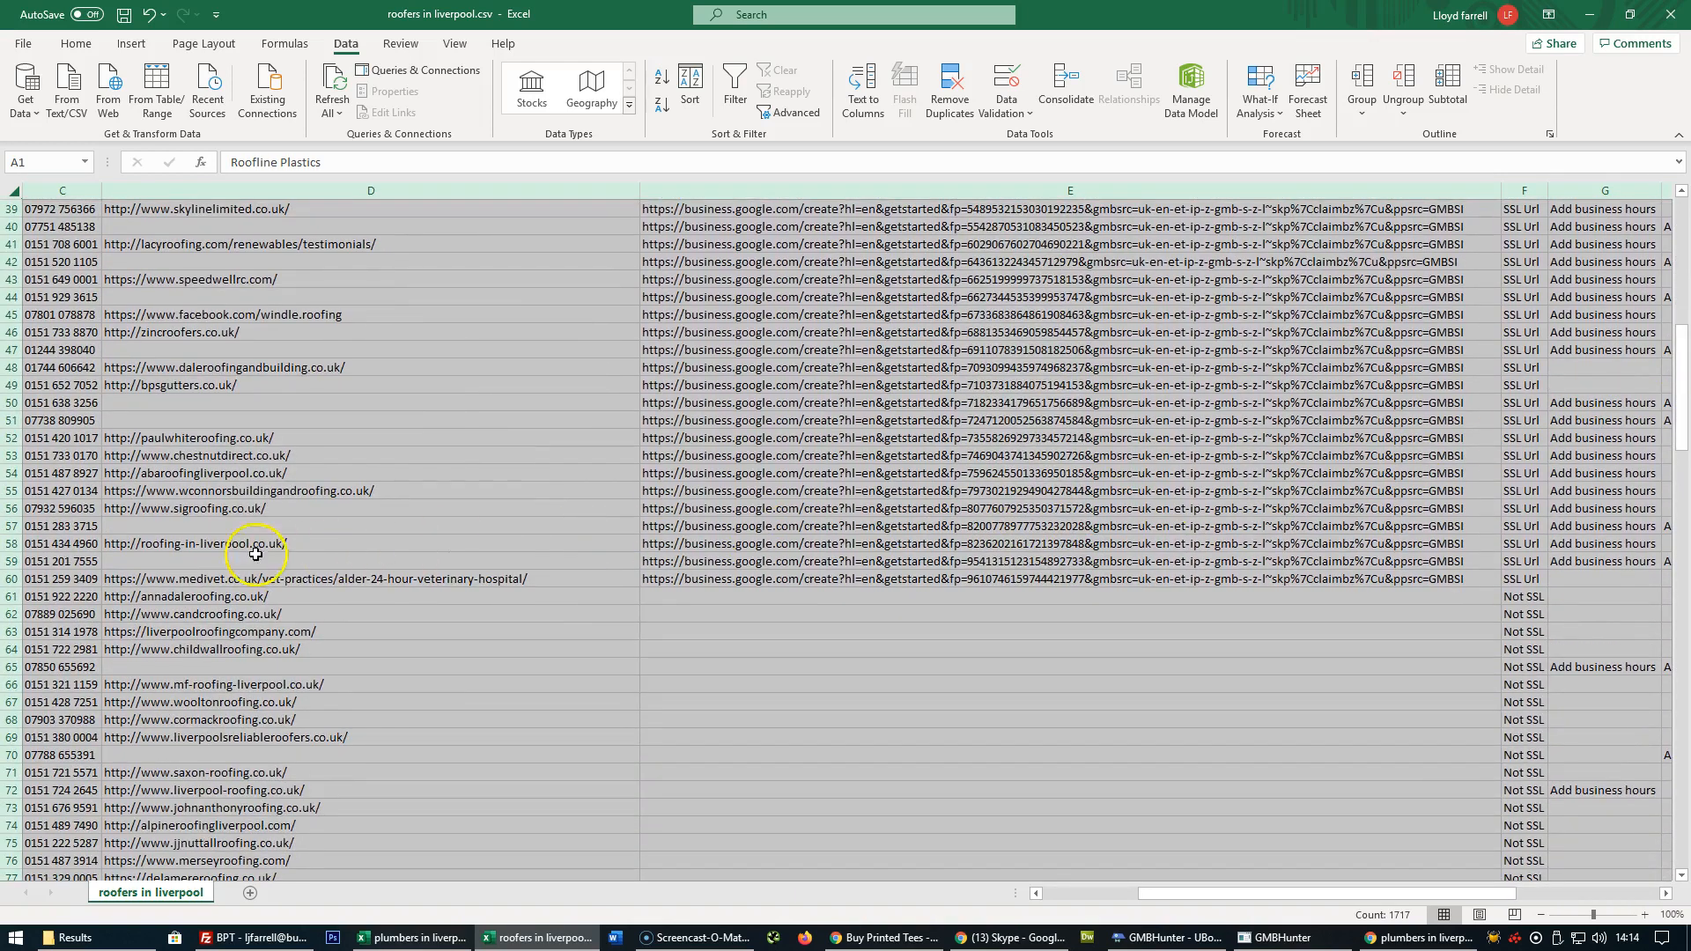